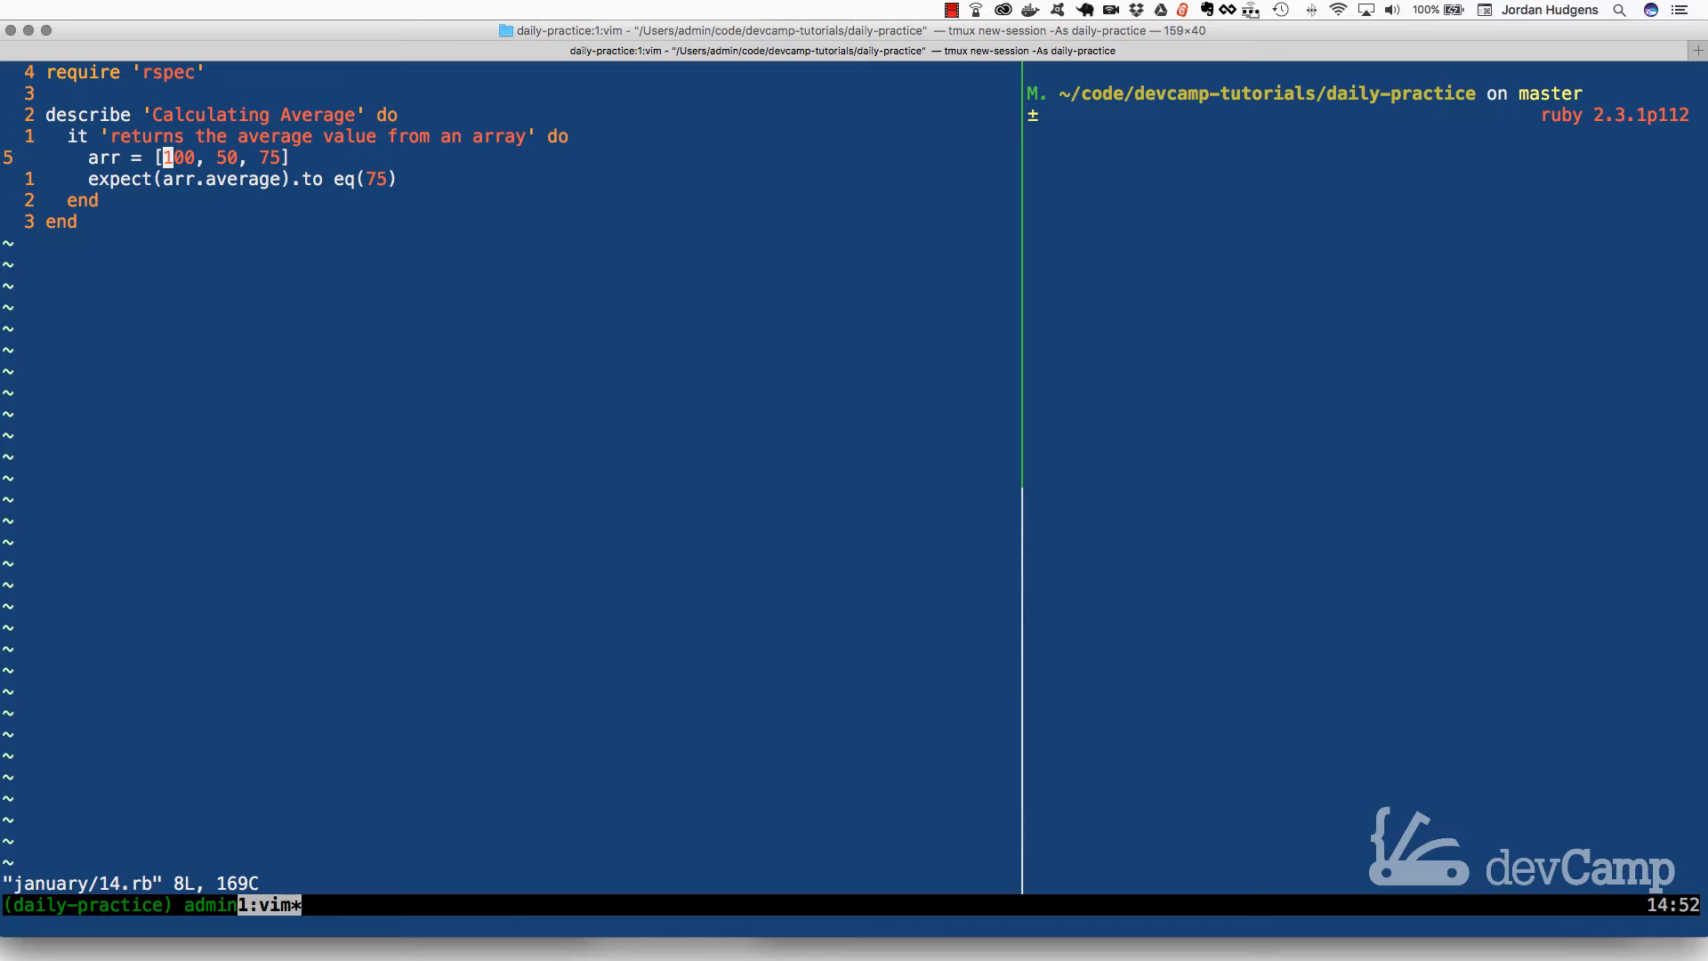
Write a scratch line below the spec computing sum = 100 + 50 + 75.
{"action": "key", "text": "w"}
{"action": "type", "text": "1"}
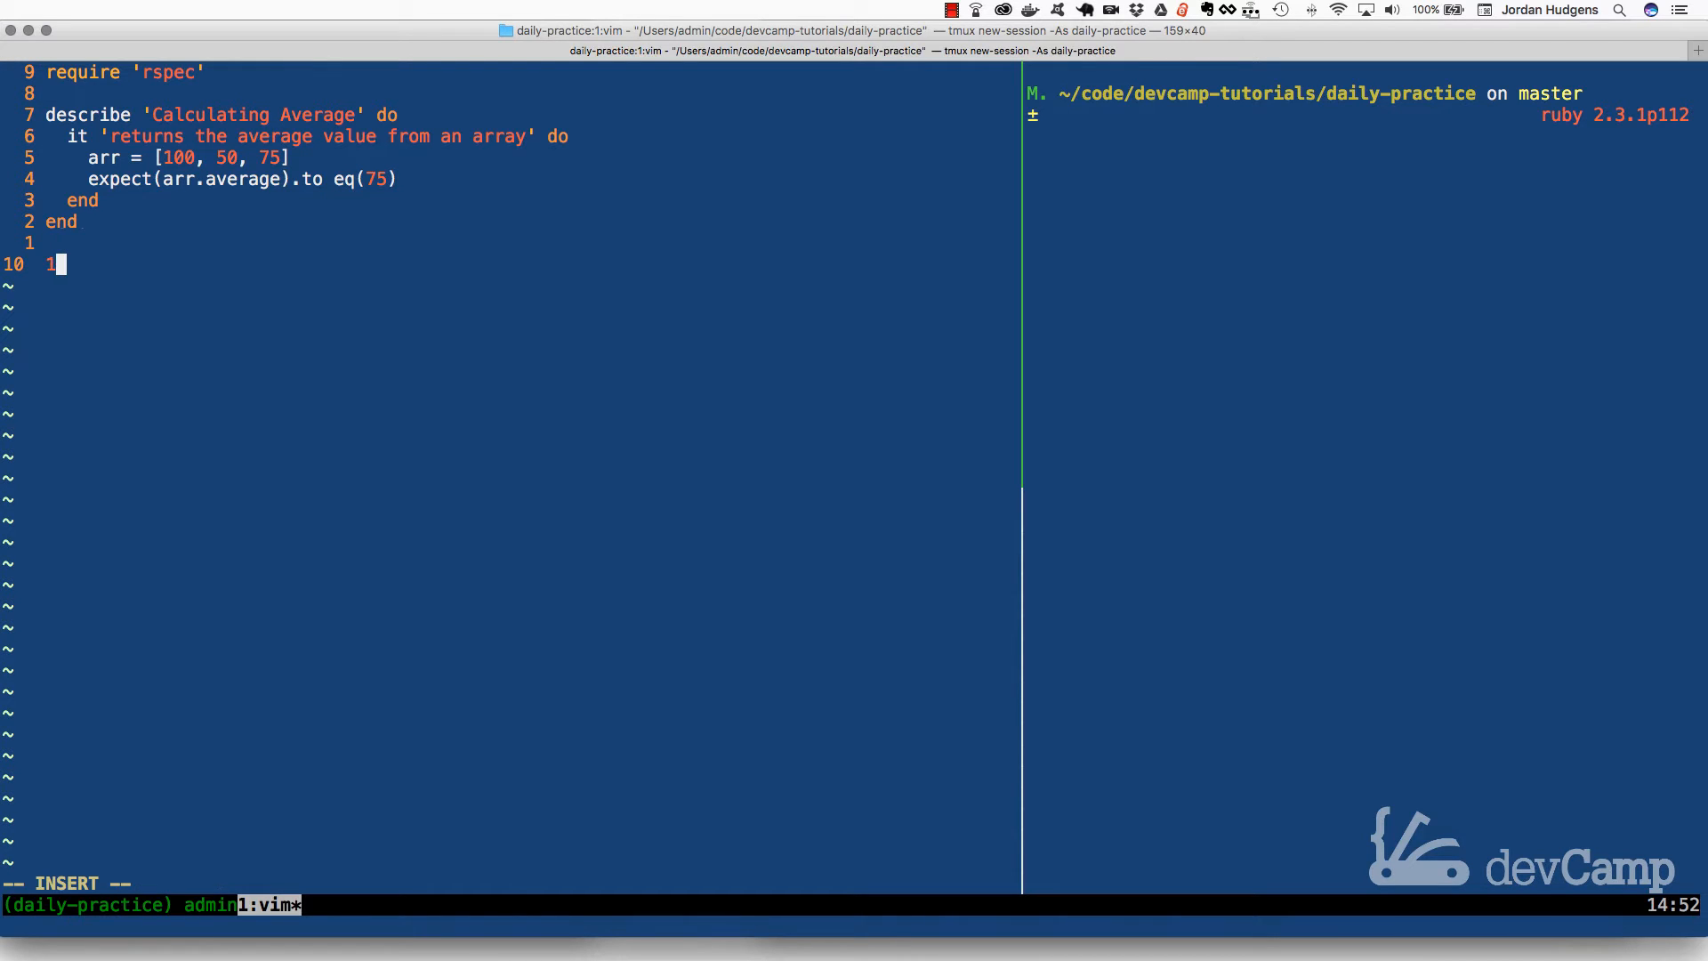
{"action": "type", "text": "00 +"}
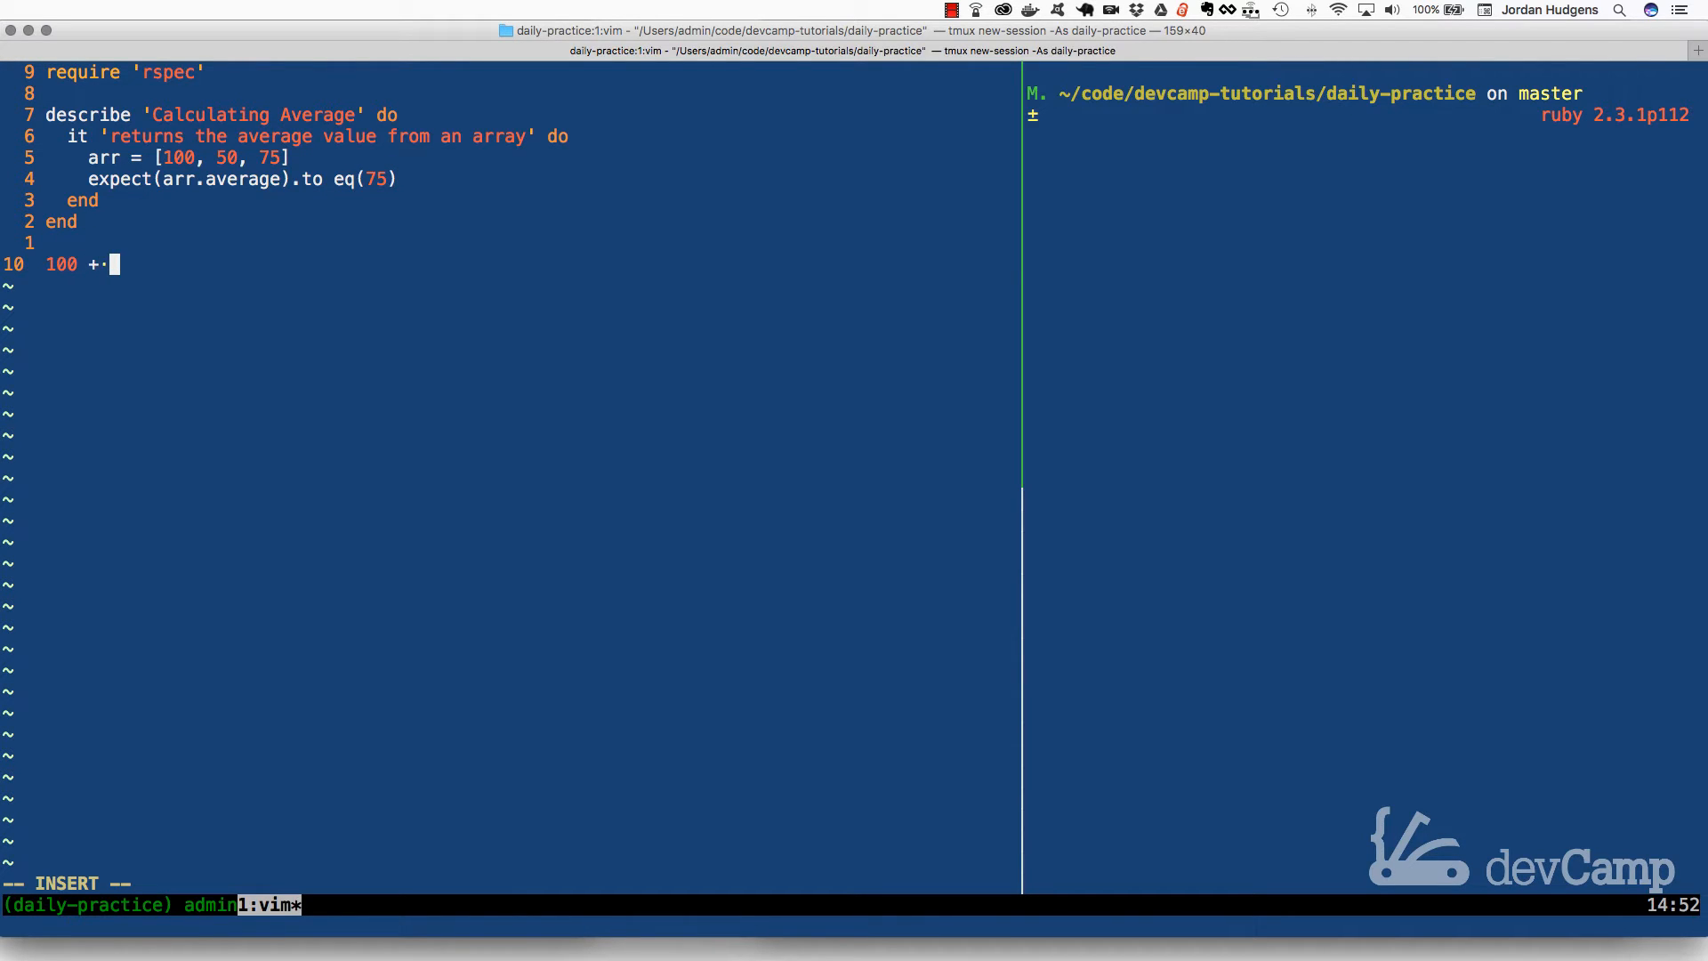
{"action": "type", "text": "50 +"}
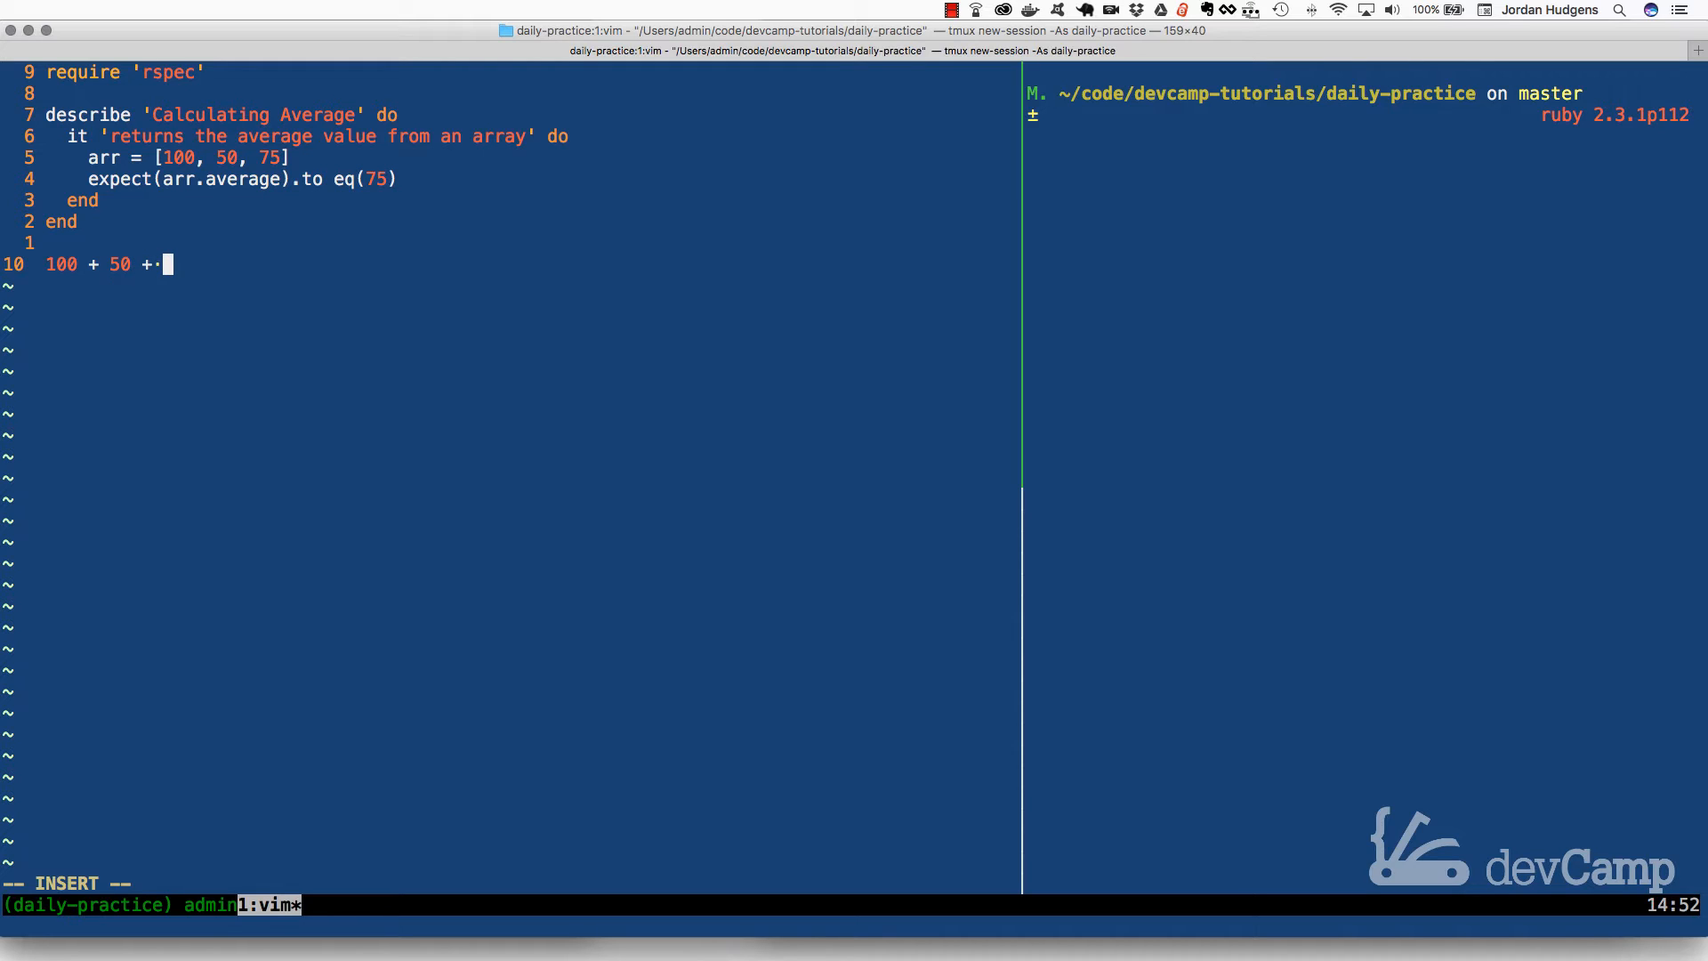
{"action": "type", "text": "75"}
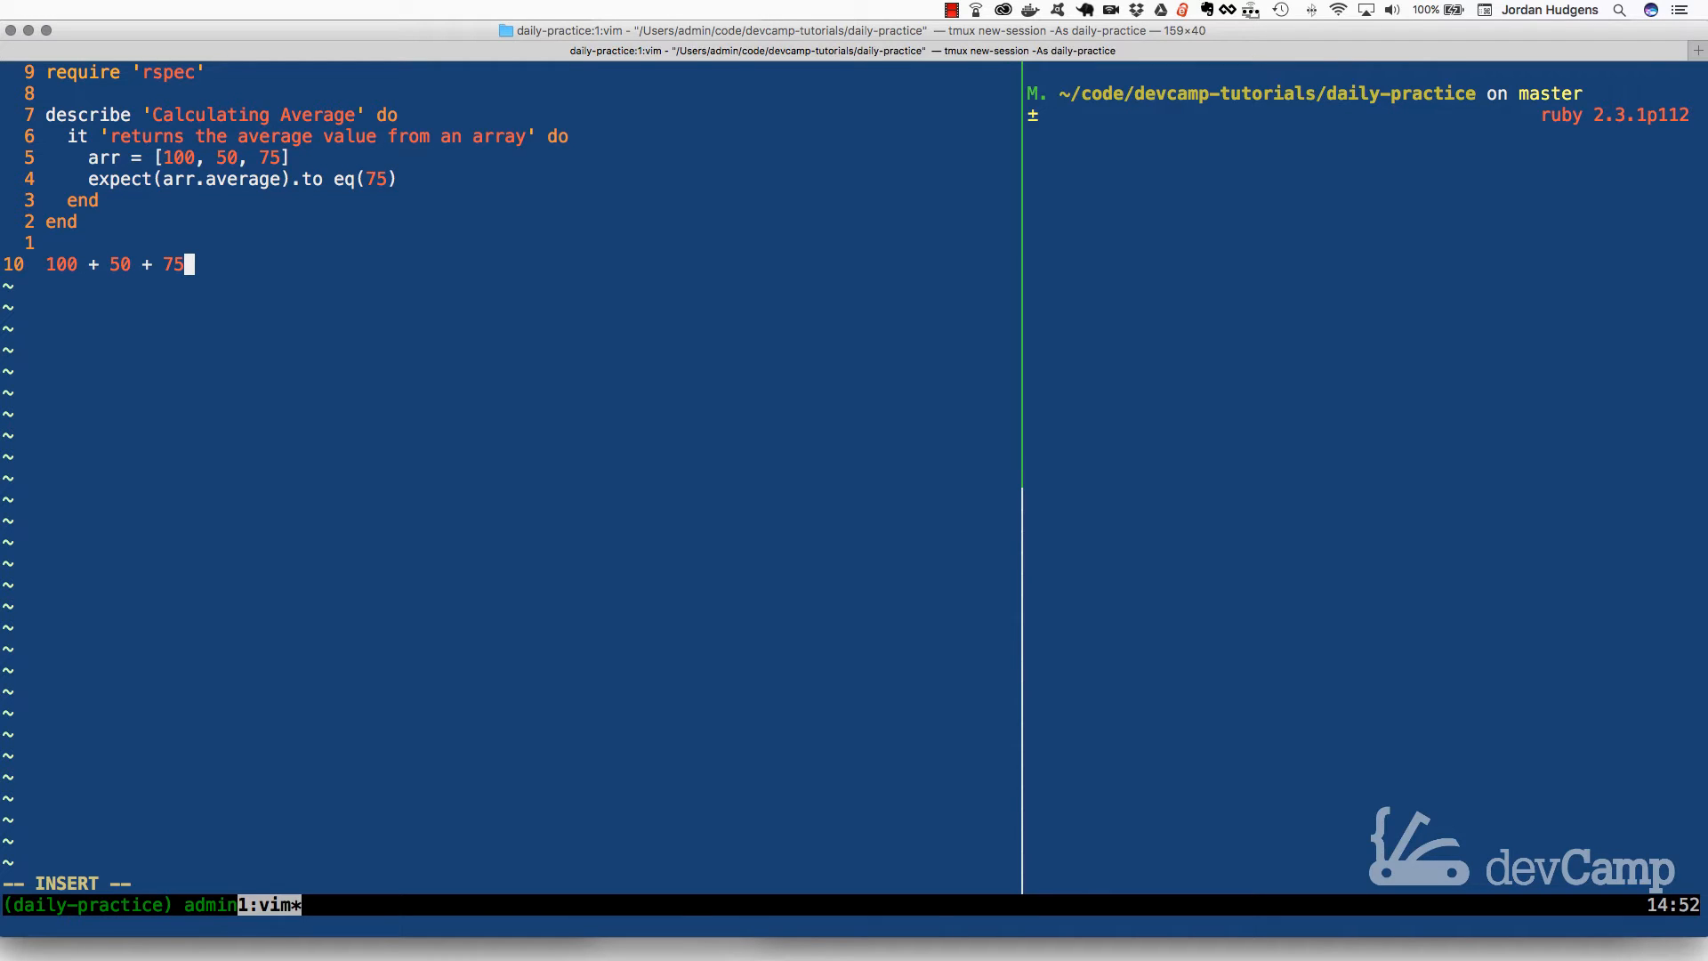
{"action": "key", "text": "Escape"}
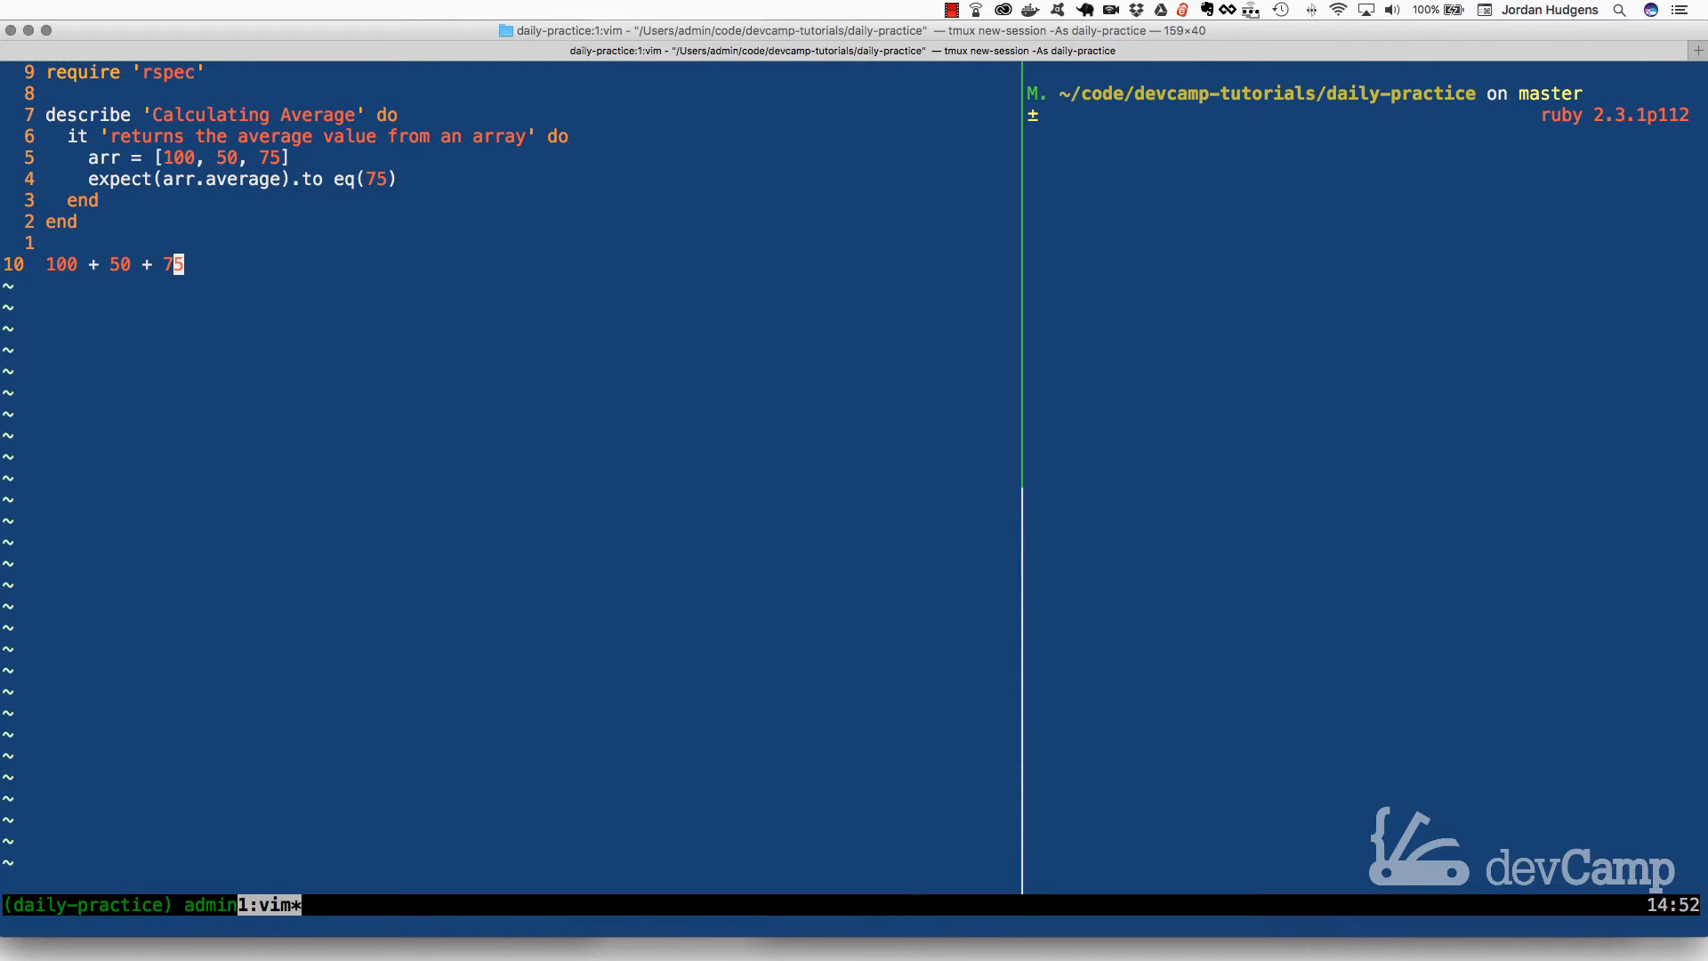
Add a second scratch line dividing sum by the element count.
{"action": "type", "text": "sumj"}
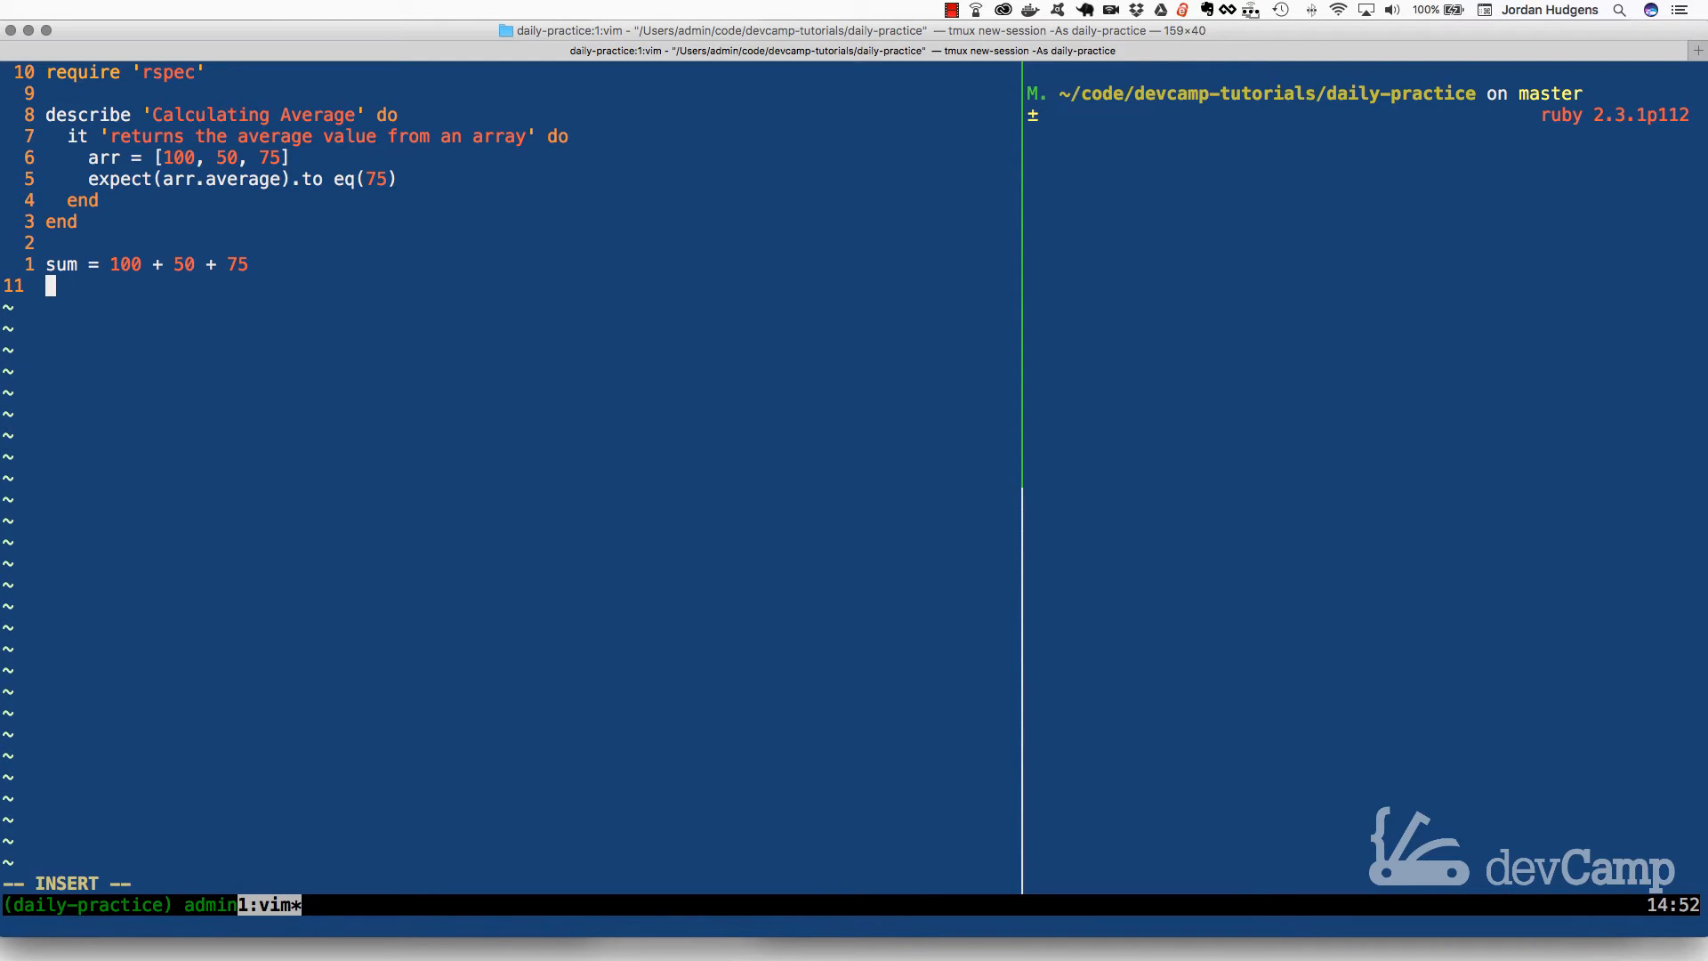
{"action": "type", "text": "su"}
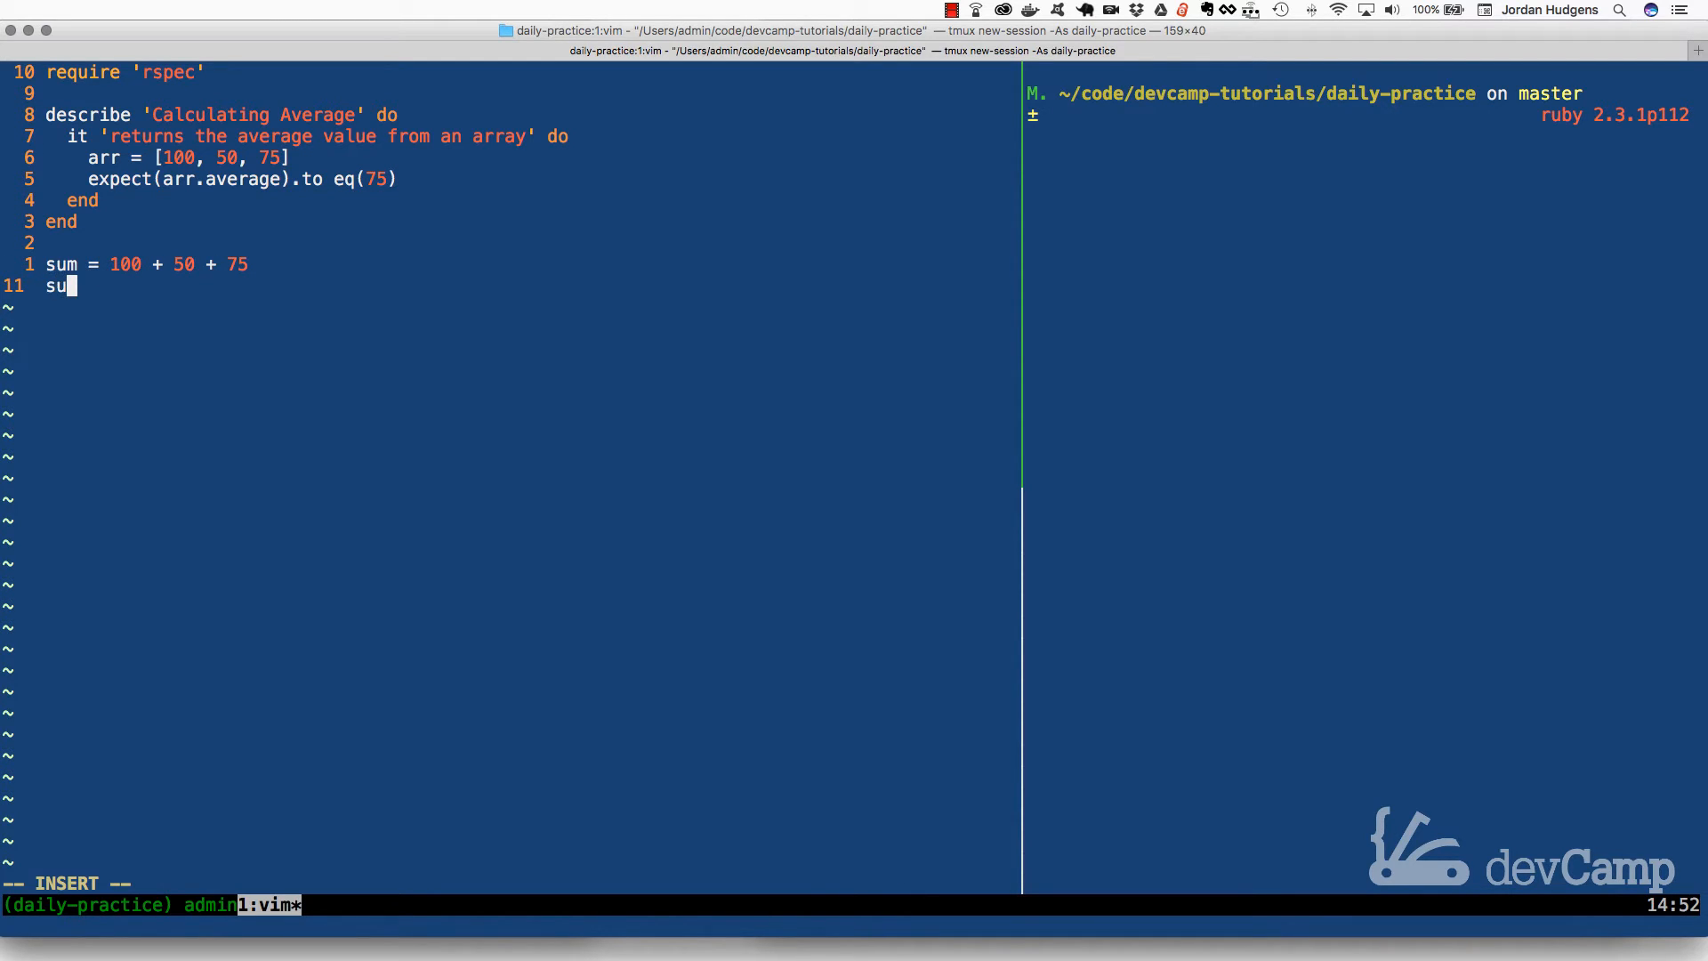
{"action": "type", "text": "m /"}
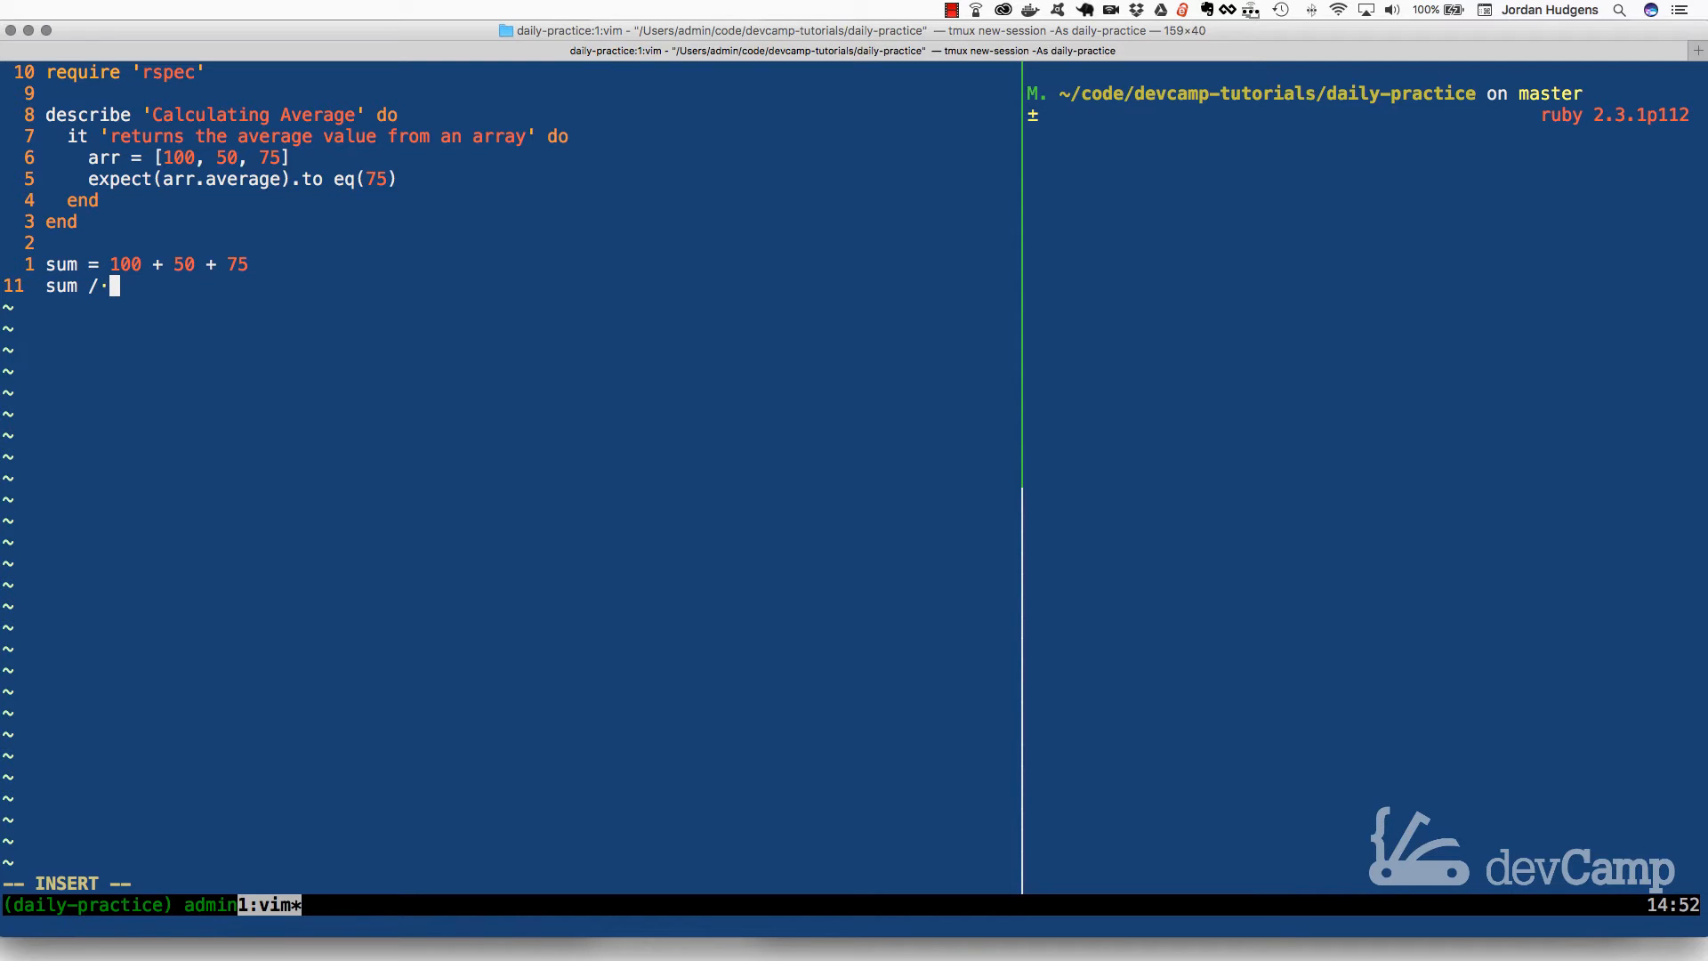
{"action": "type", "text": "size"}
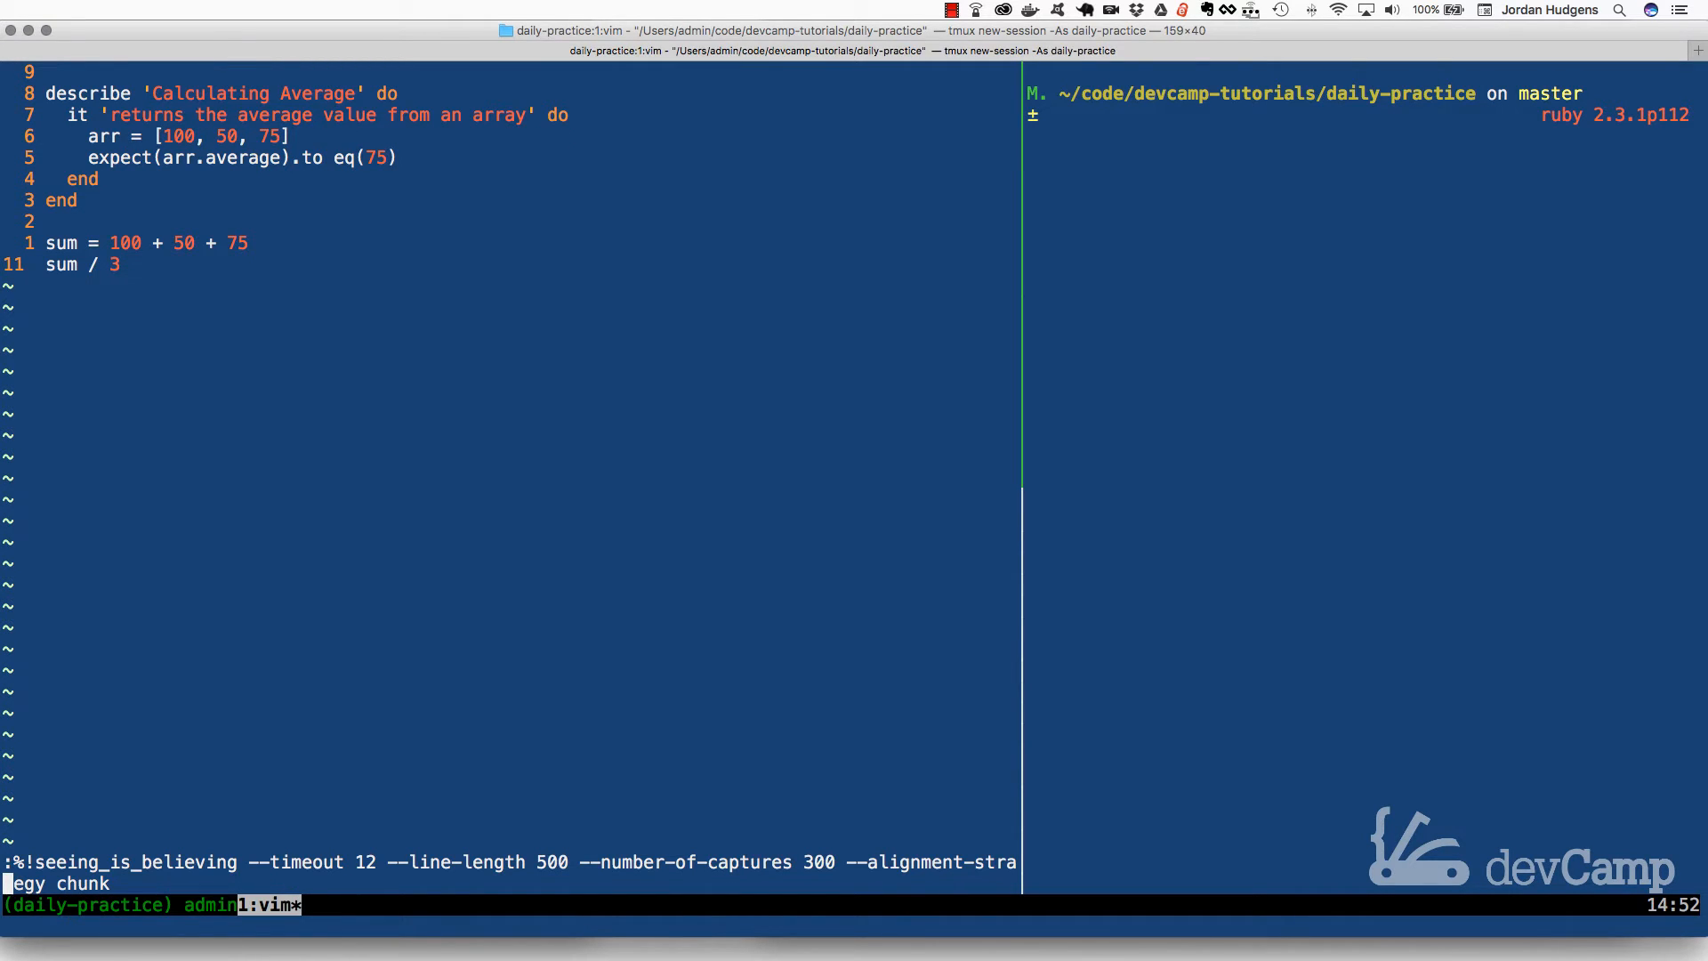
Evaluate then delete the scratch calculation and start a class definition below require 'rspec'.
{"action": "key", "text": "Return"}
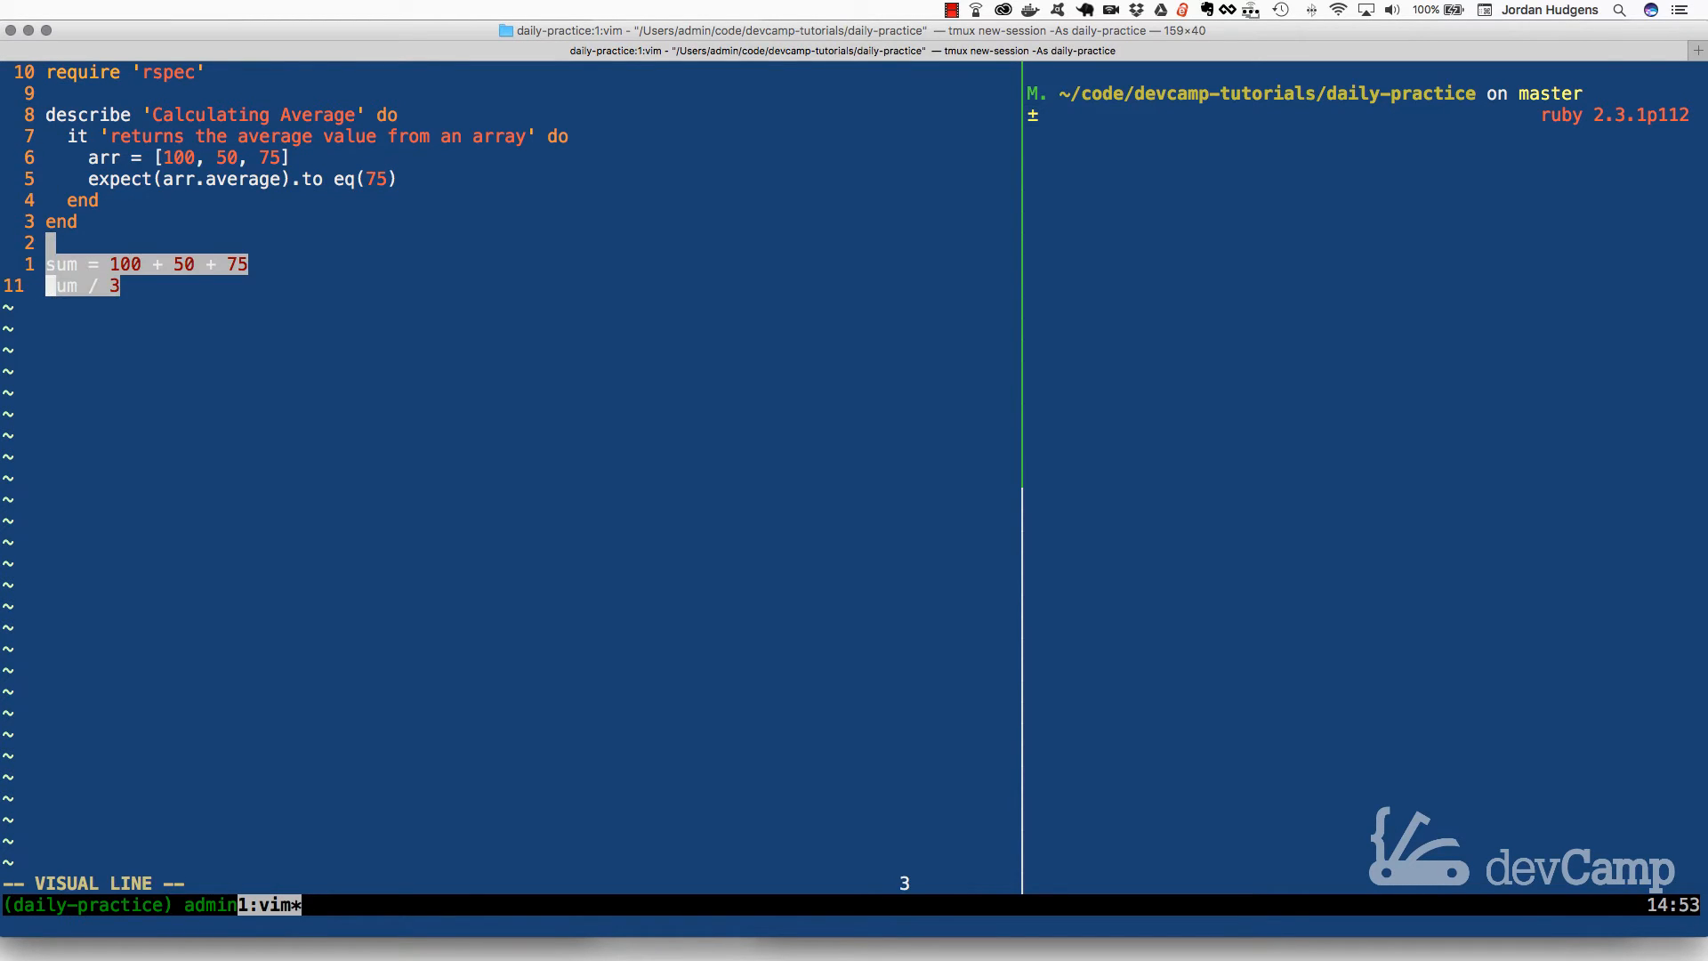
{"action": "key", "text": "d"}
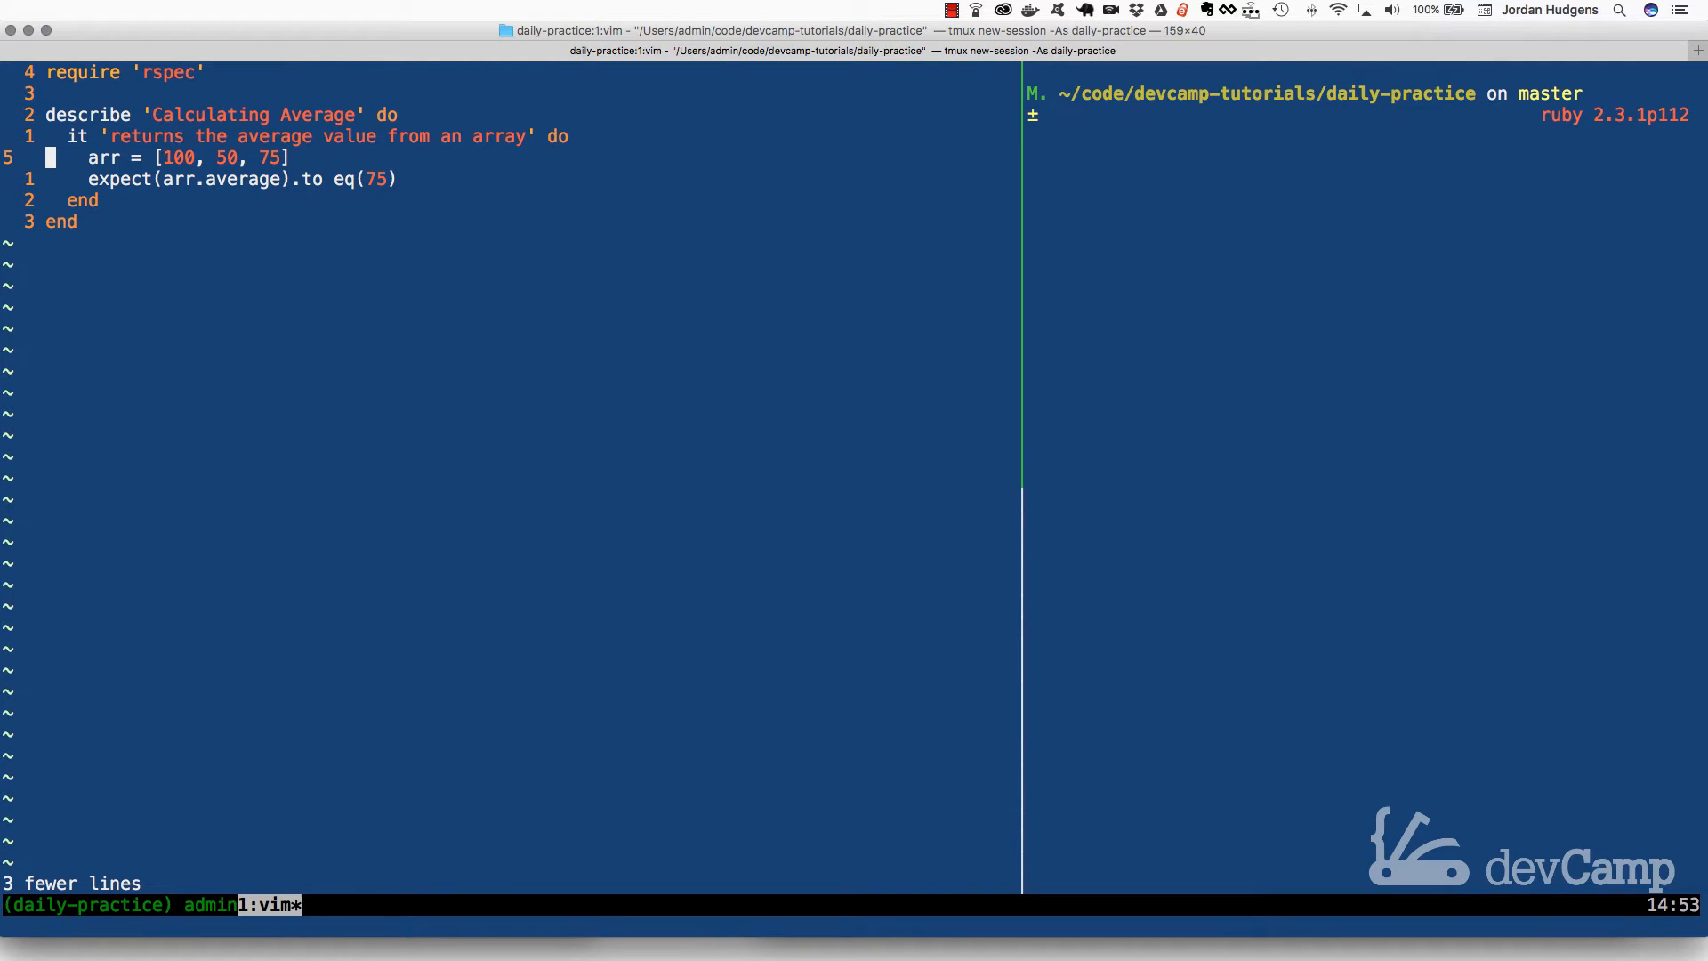
{"action": "key", "text": "j"}
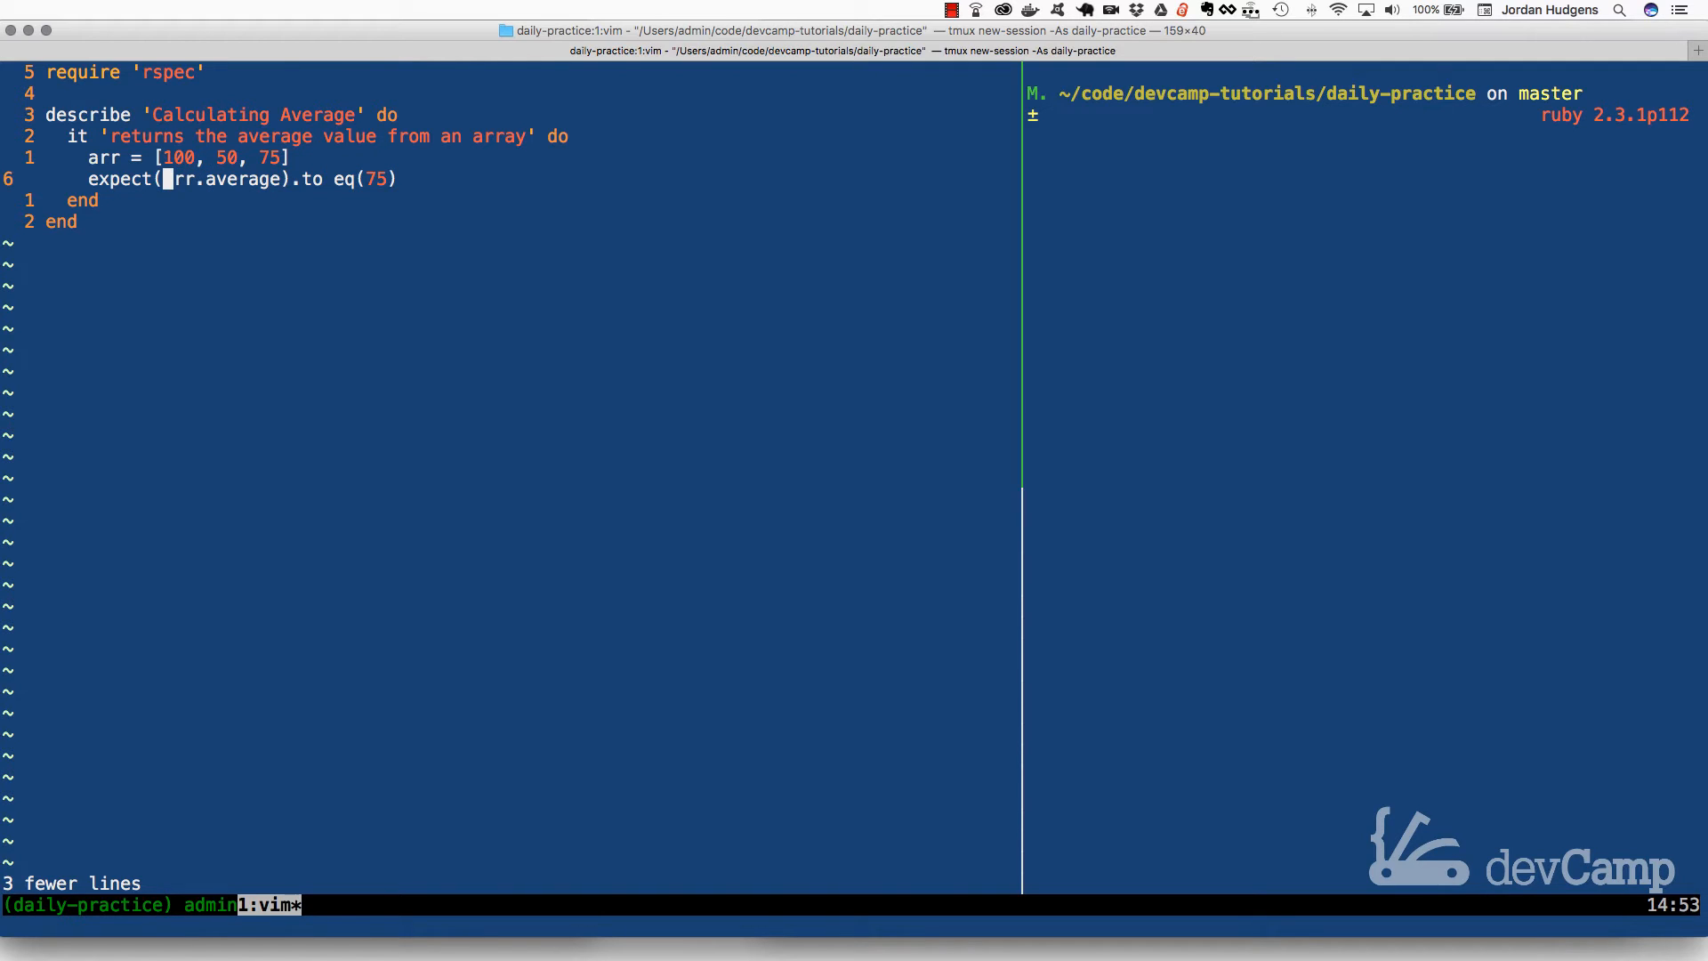
{"action": "key", "text": "l"}
{"action": "type", "text": "cl"}
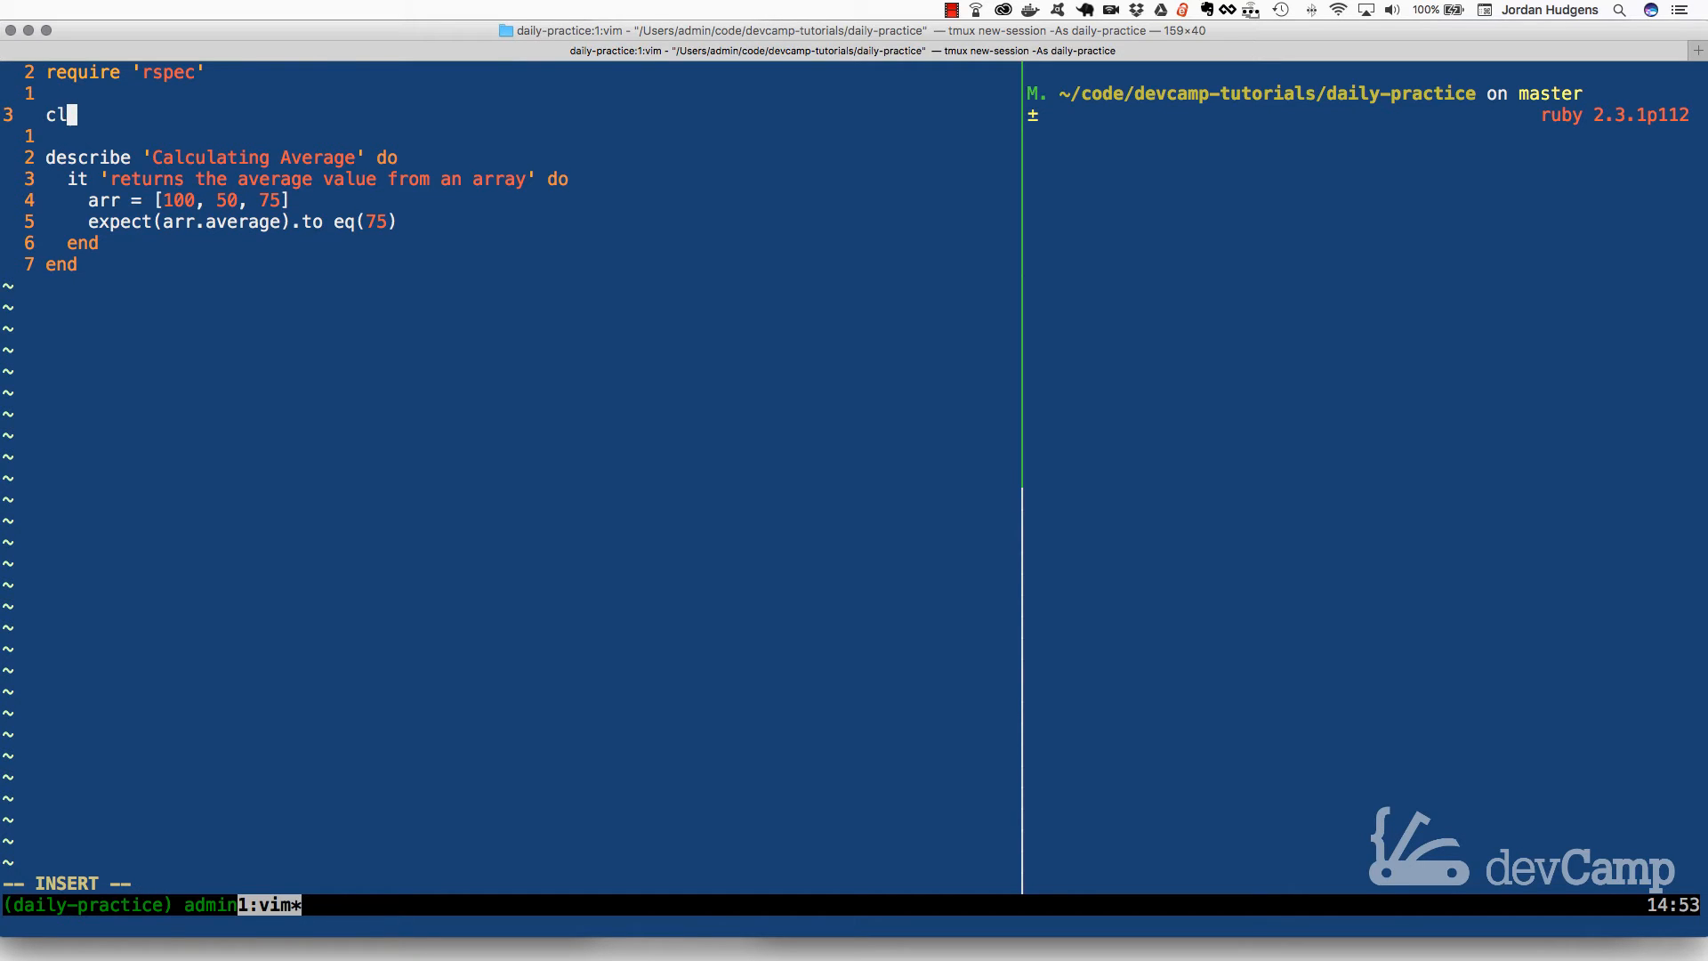
Define class Array with an empty average method.
{"action": "type", "text": "ass Array"}
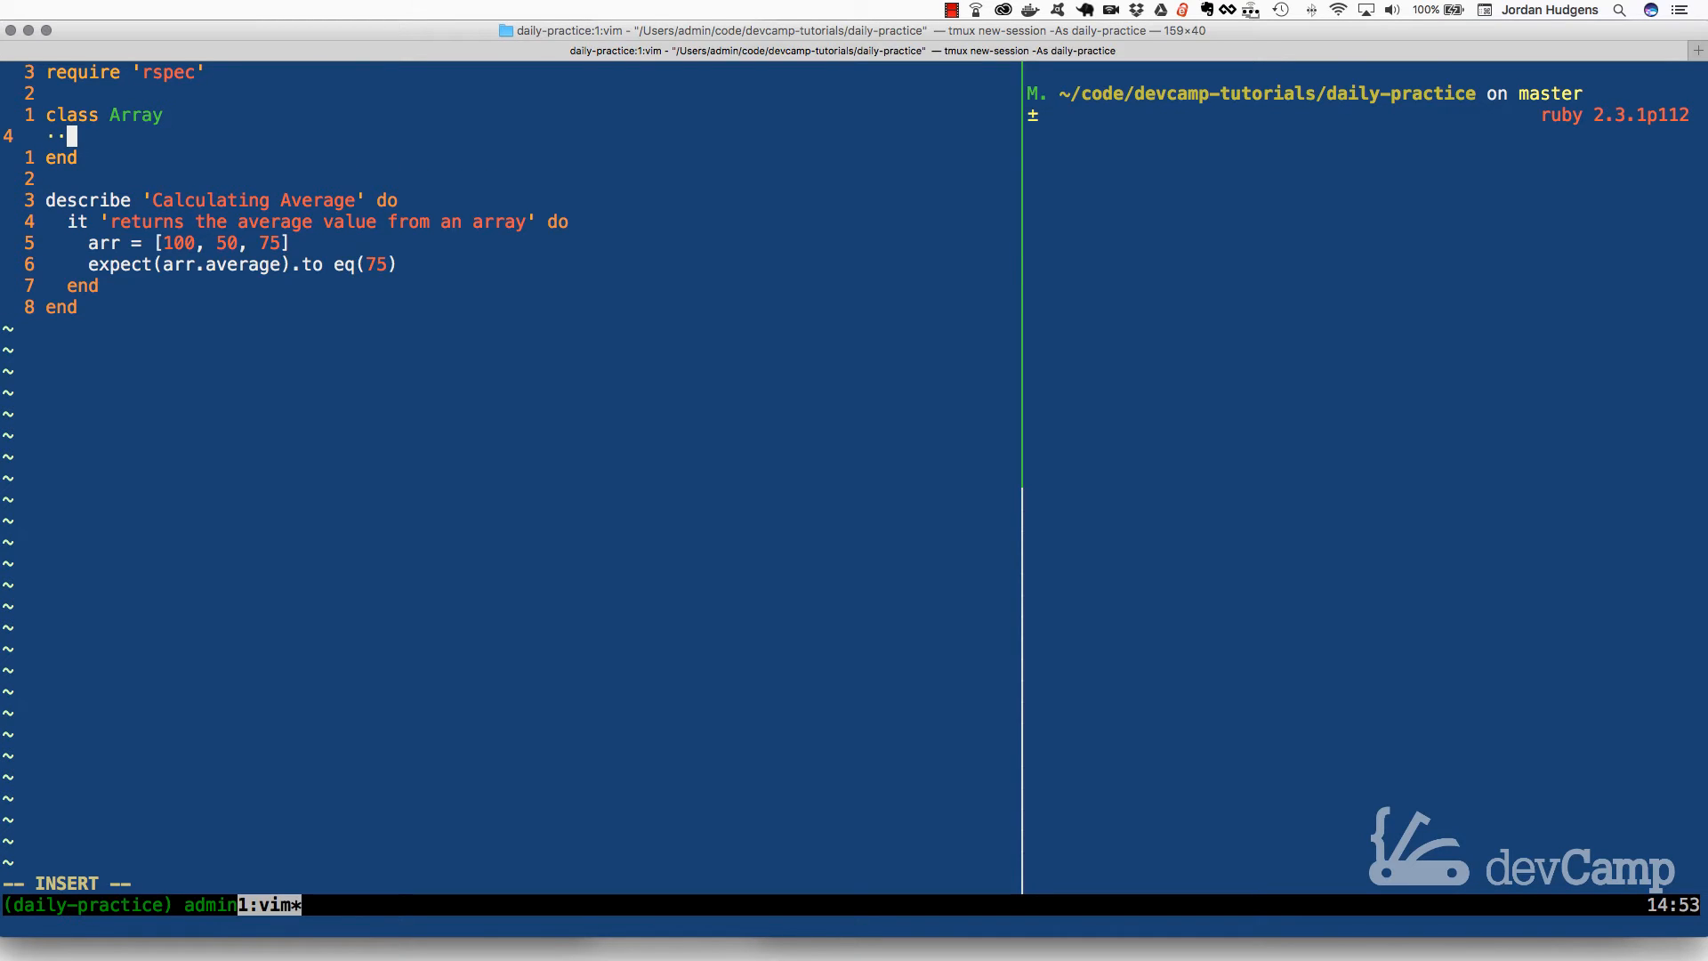
{"action": "type", "text": "def"}
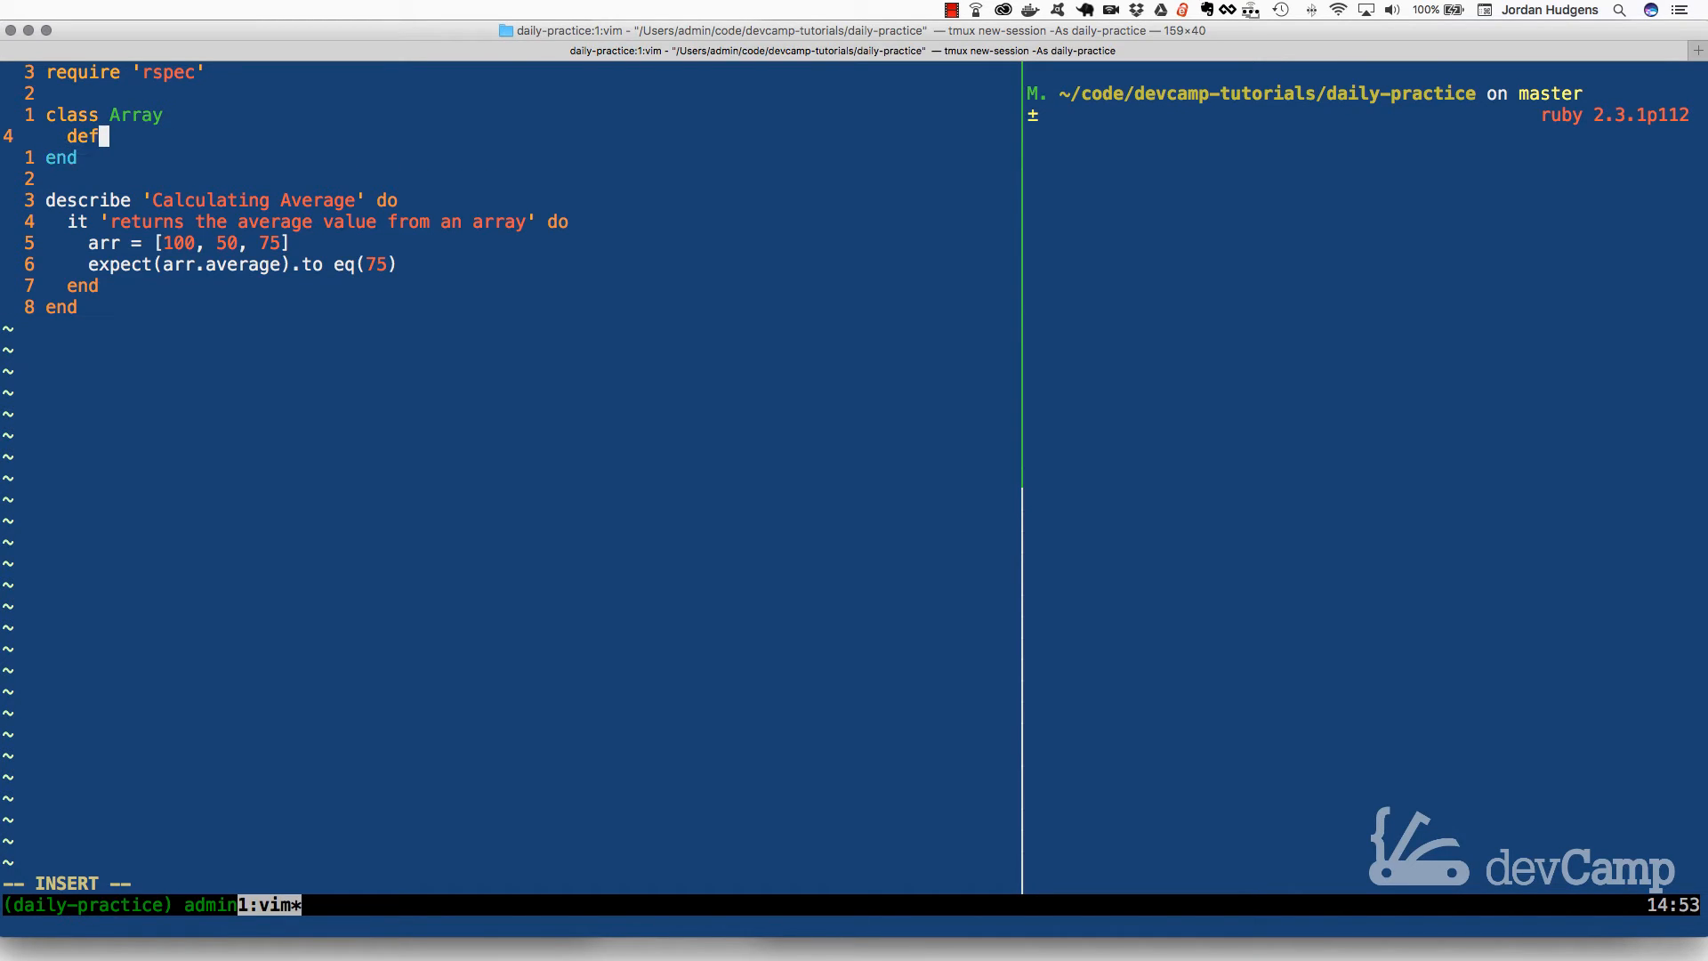
{"action": "type", "text": "aver"}
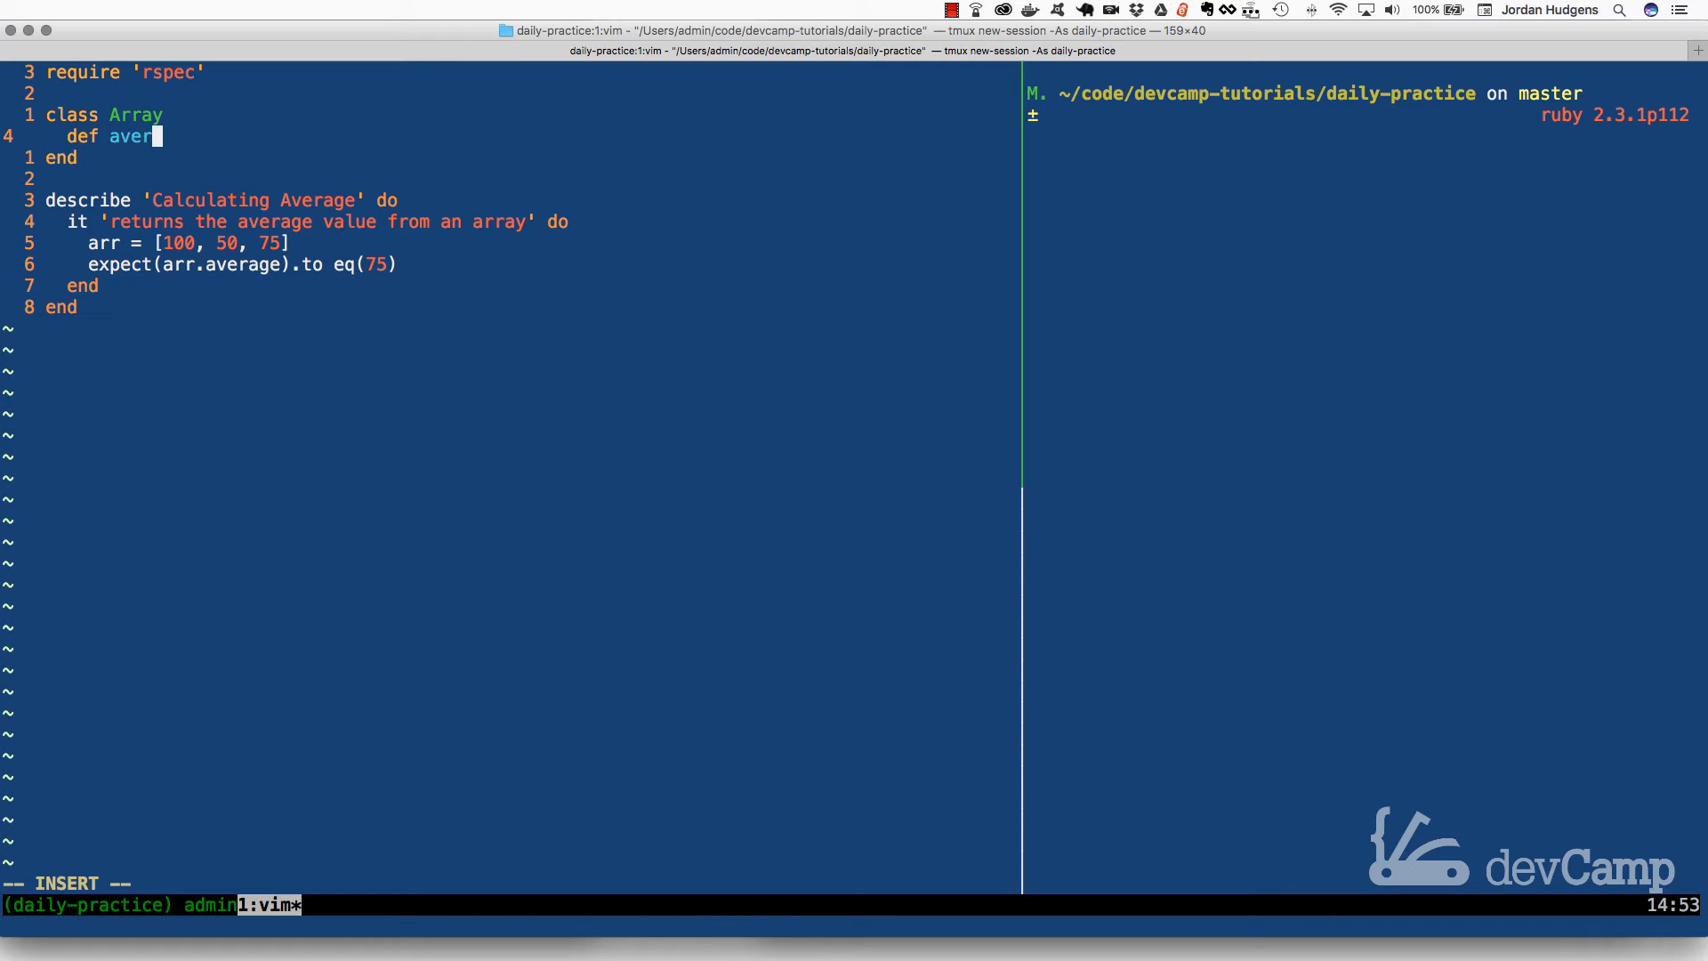
{"action": "type", "text": "age"}
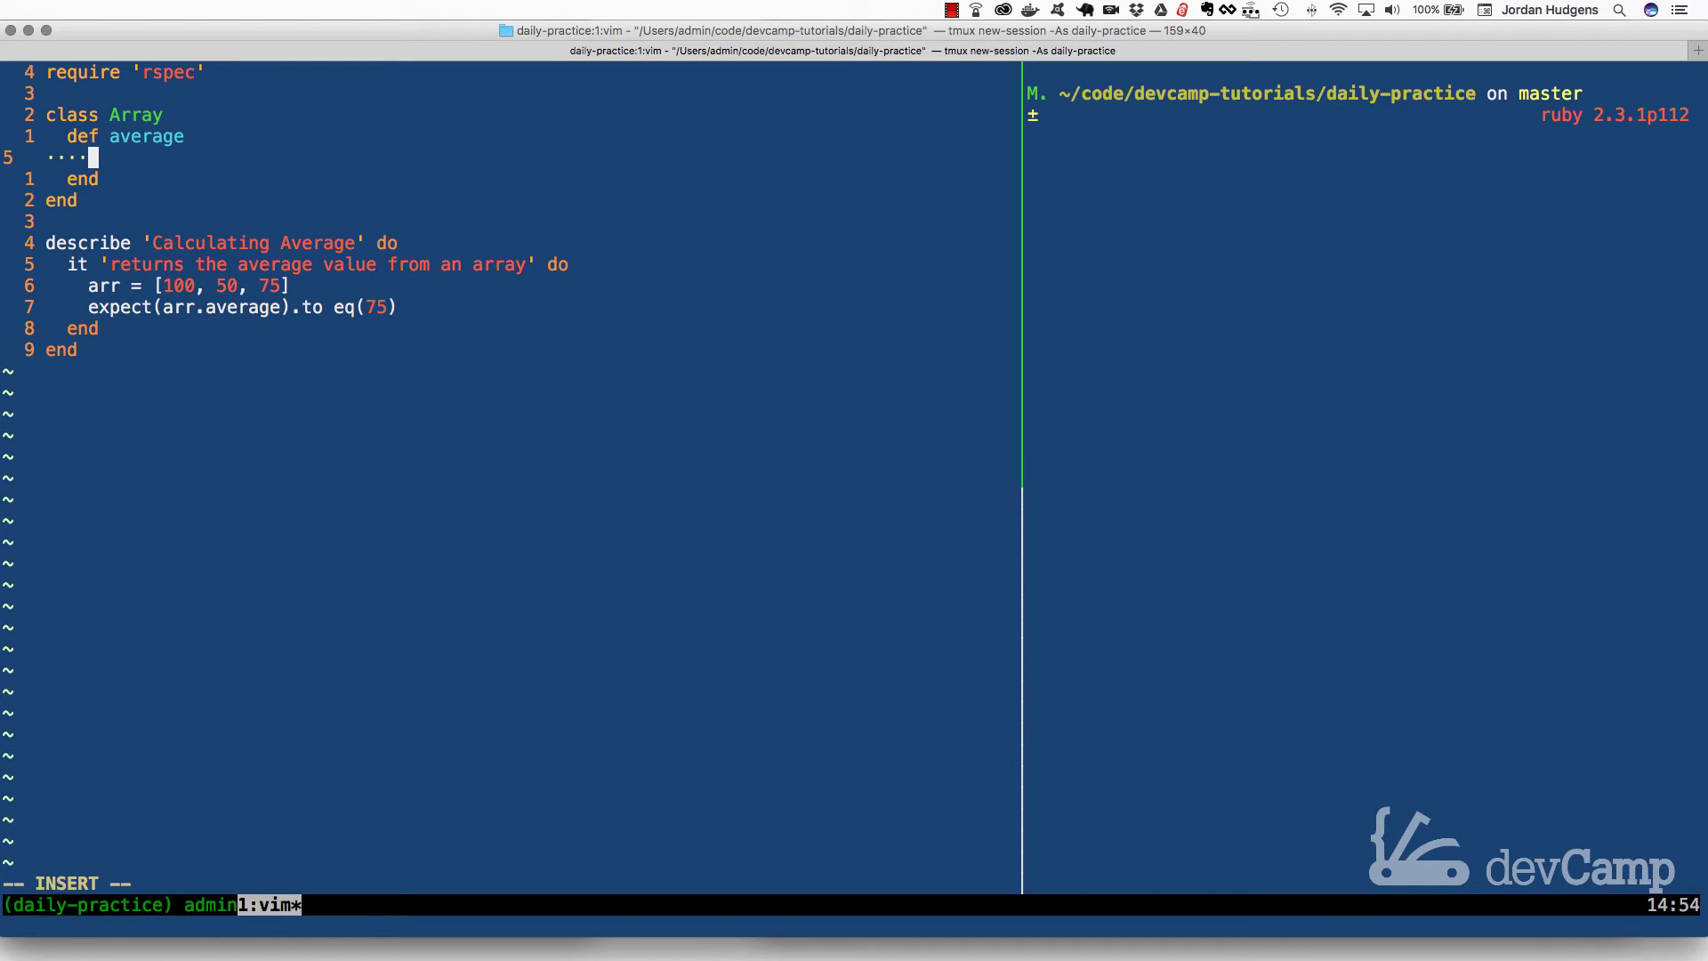
Make average sum the elements with inject(&:+) and save the file.
{"action": "type", "text": "("}
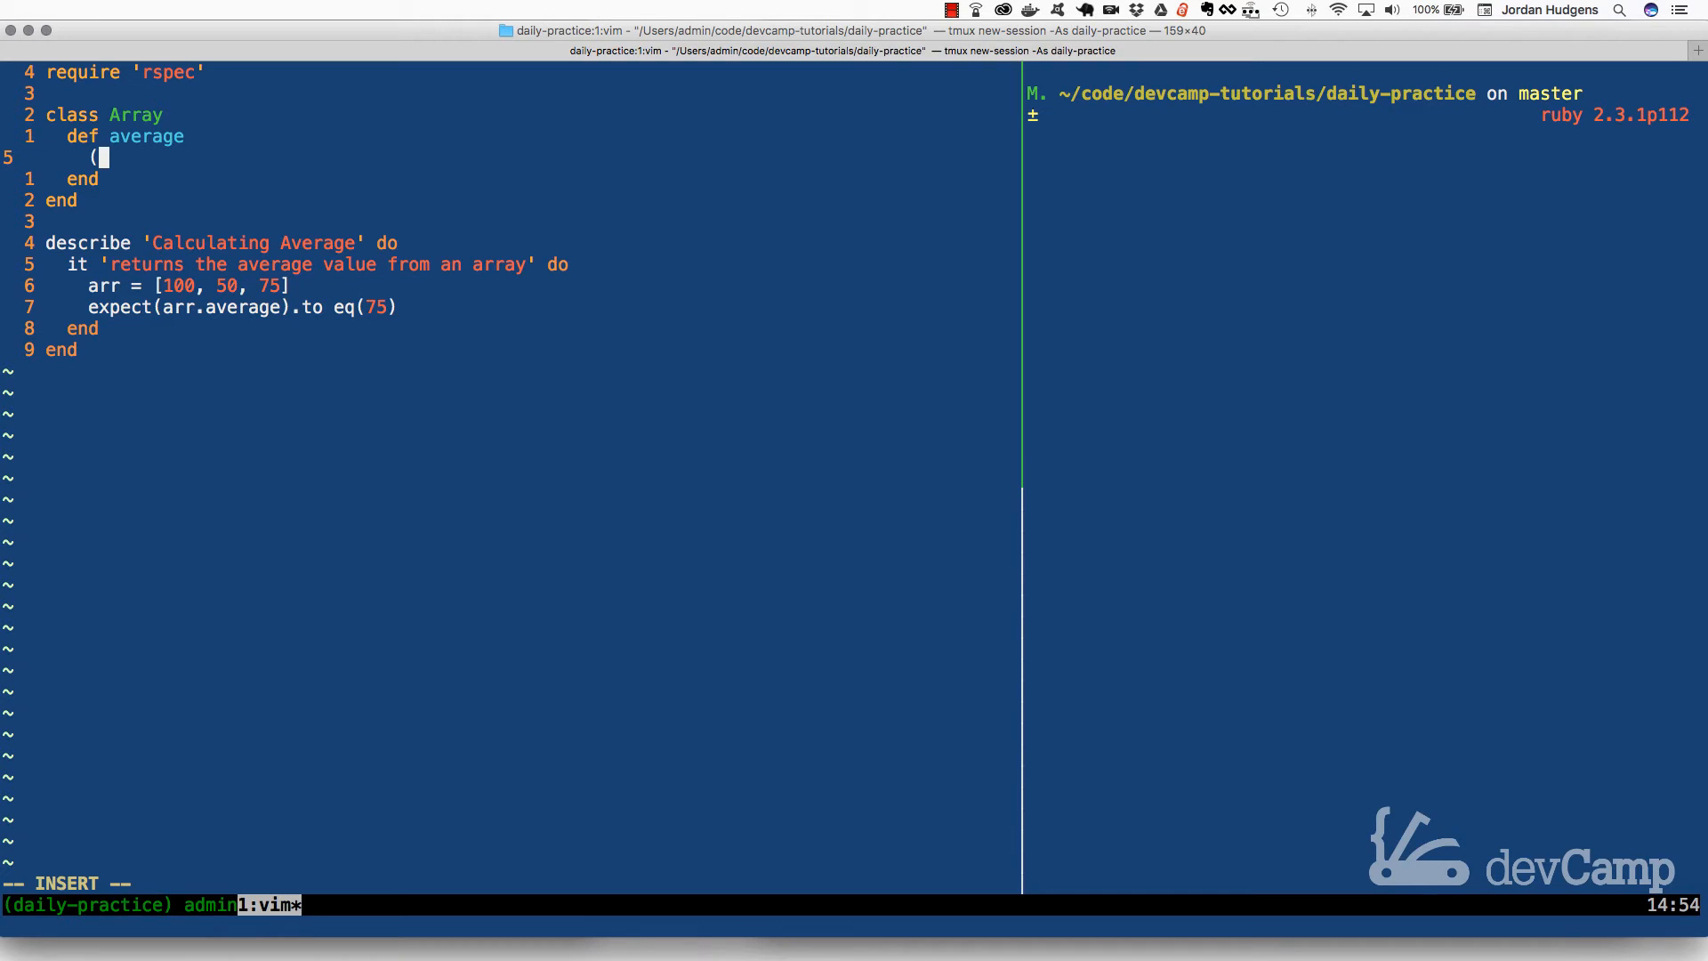
{"action": "type", "text": "in"}
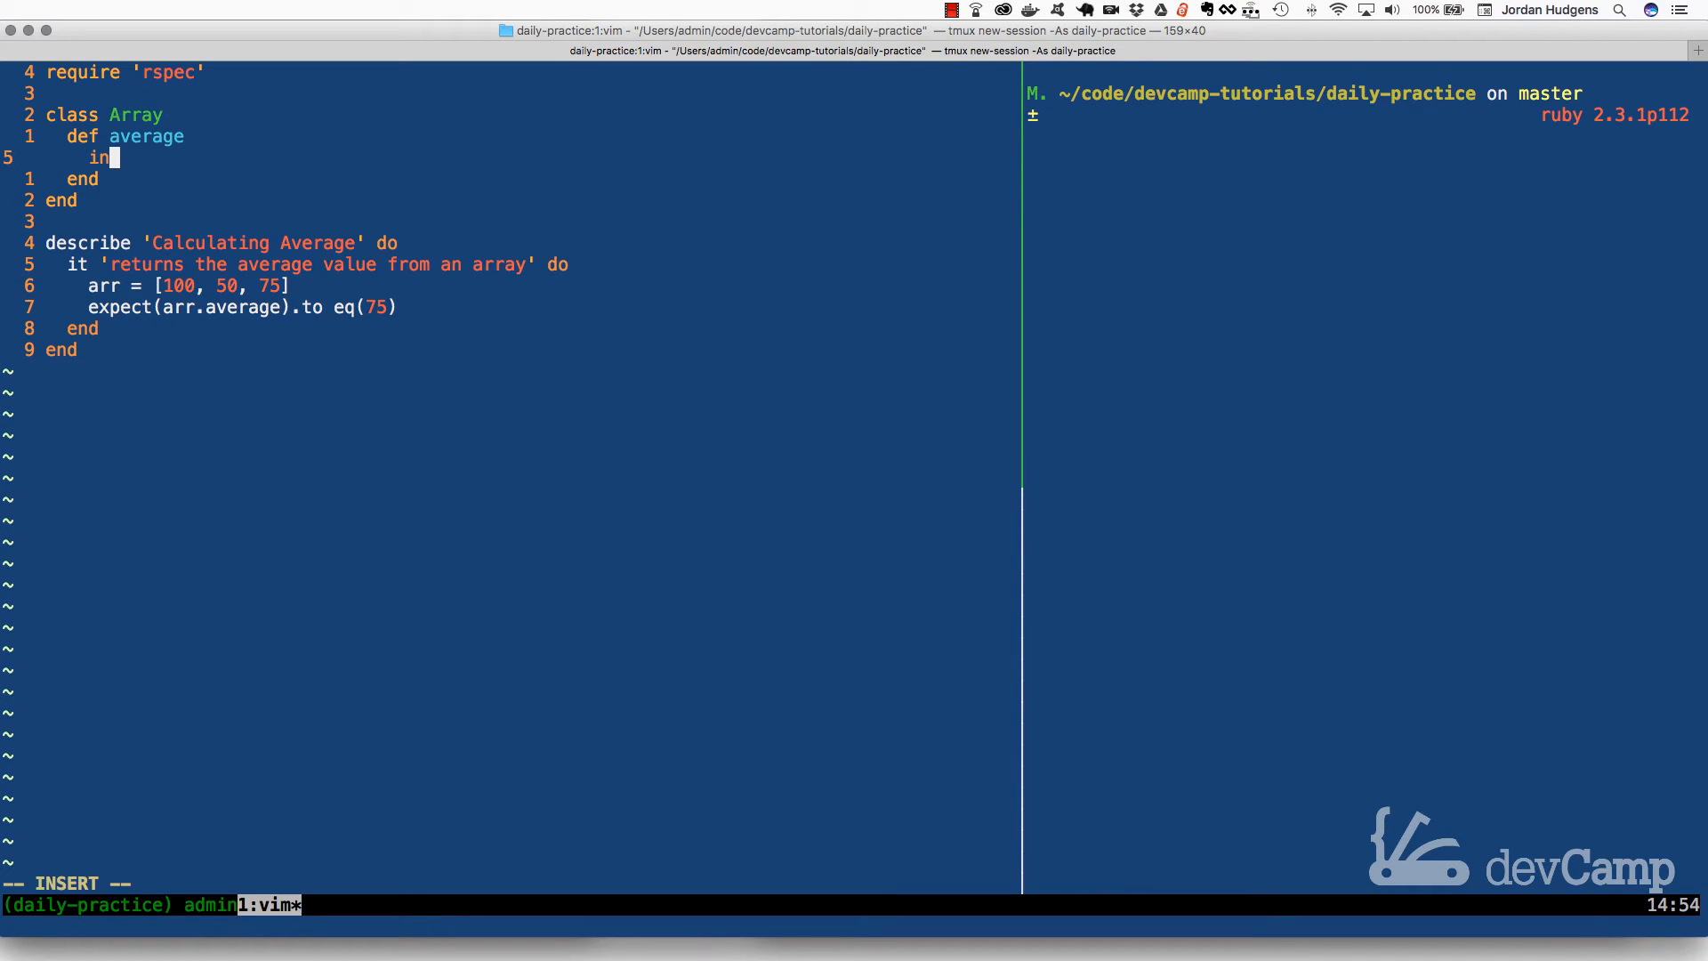
{"action": "type", "text": "ject"}
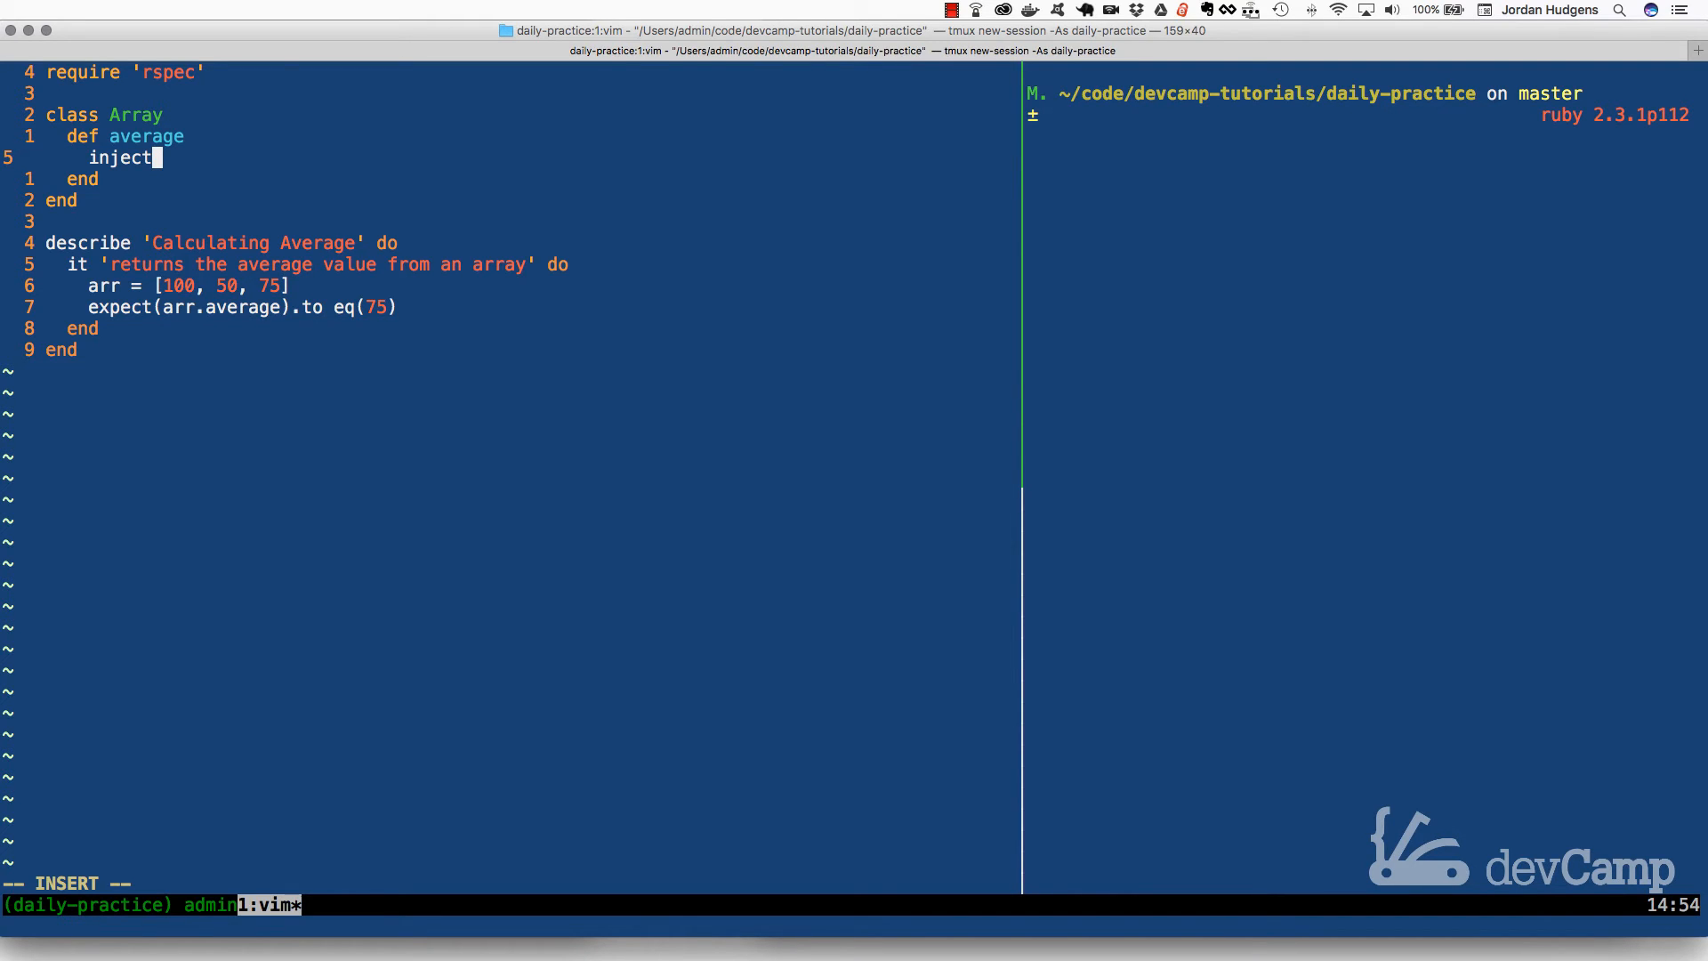
{"action": "type", "text": "("}
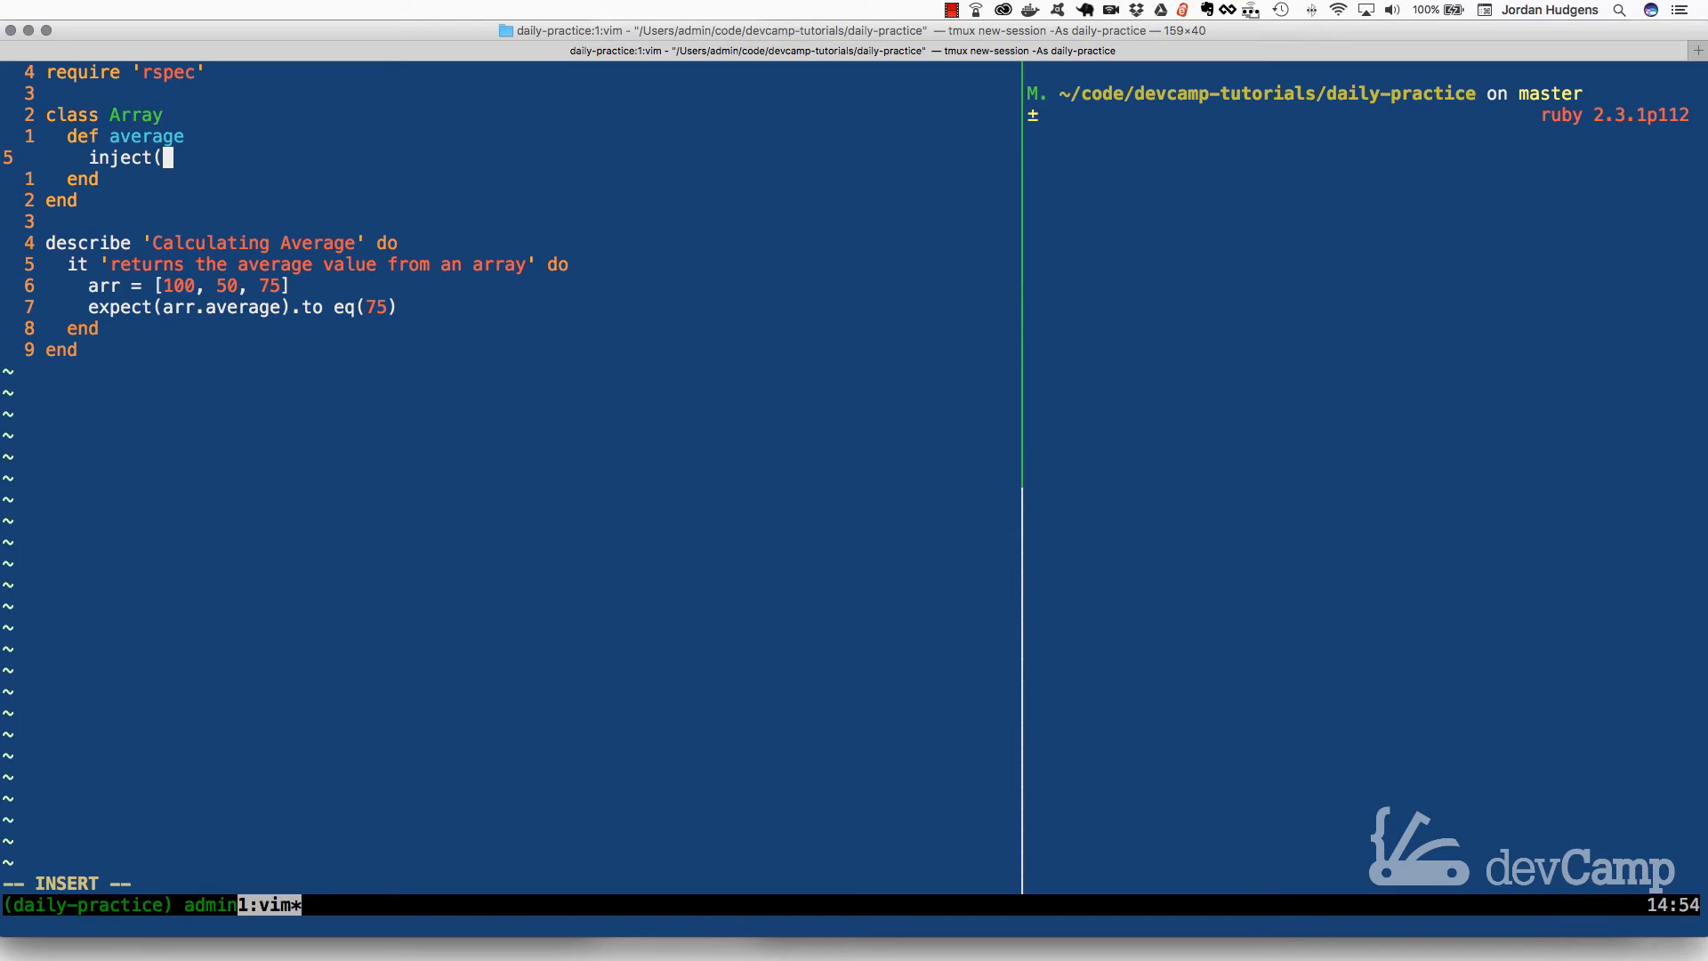
{"action": "type", "text": "&:"}
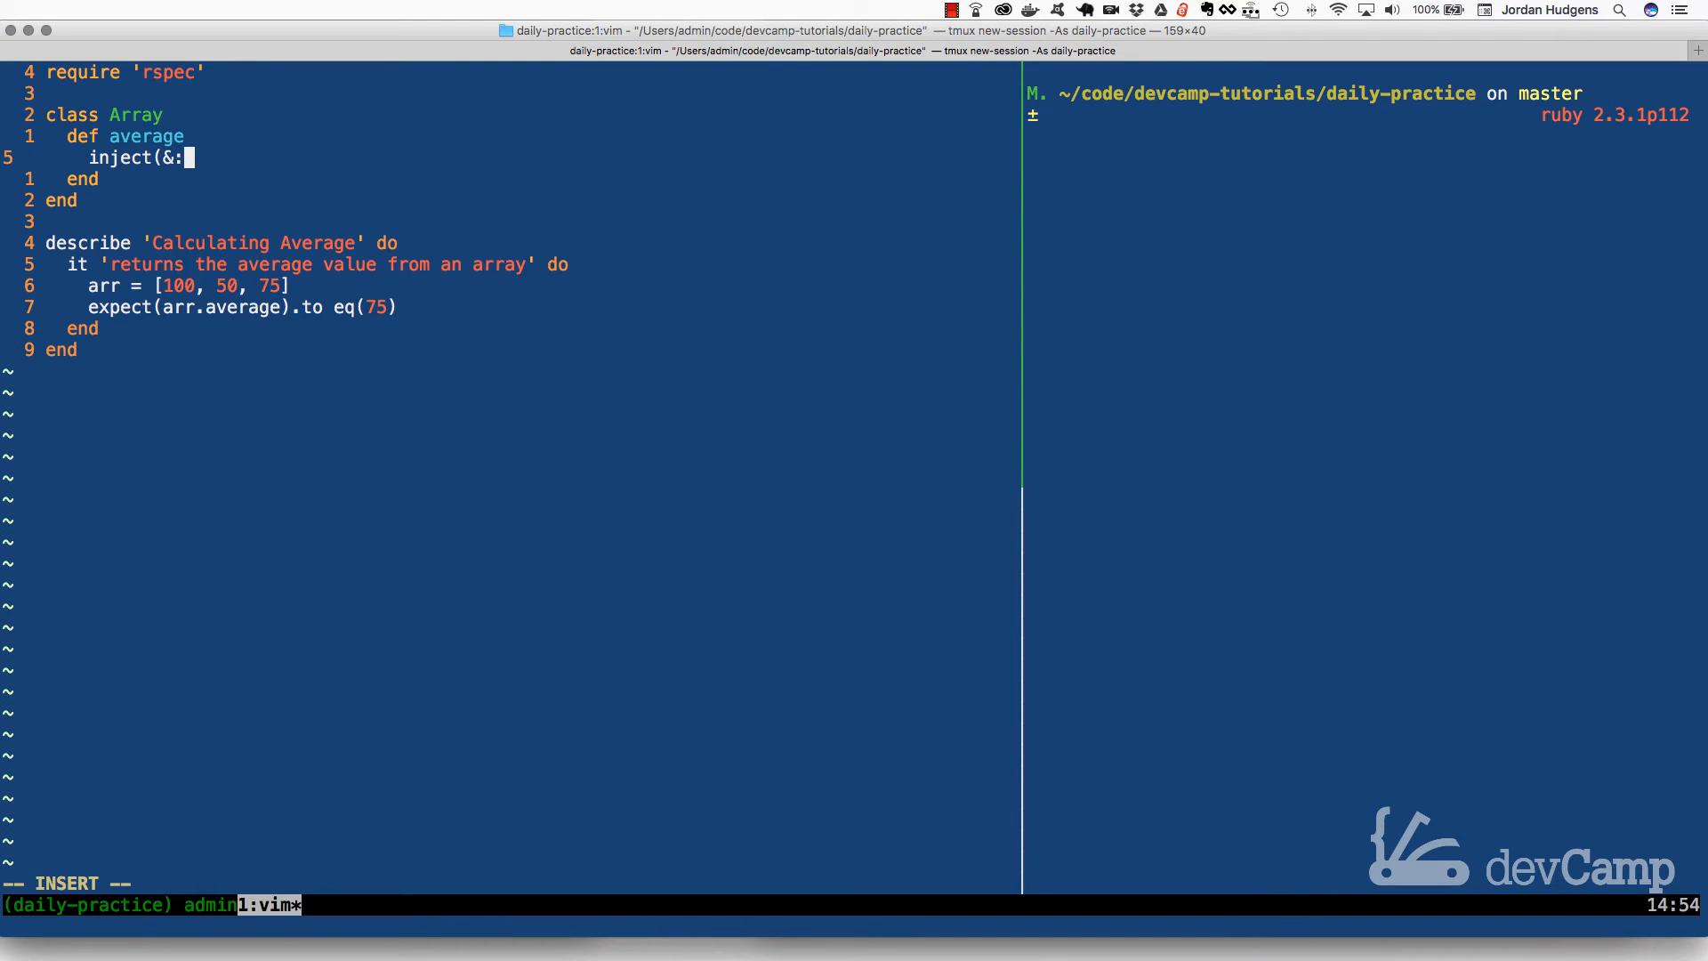
{"action": "type", "text": "+)"}
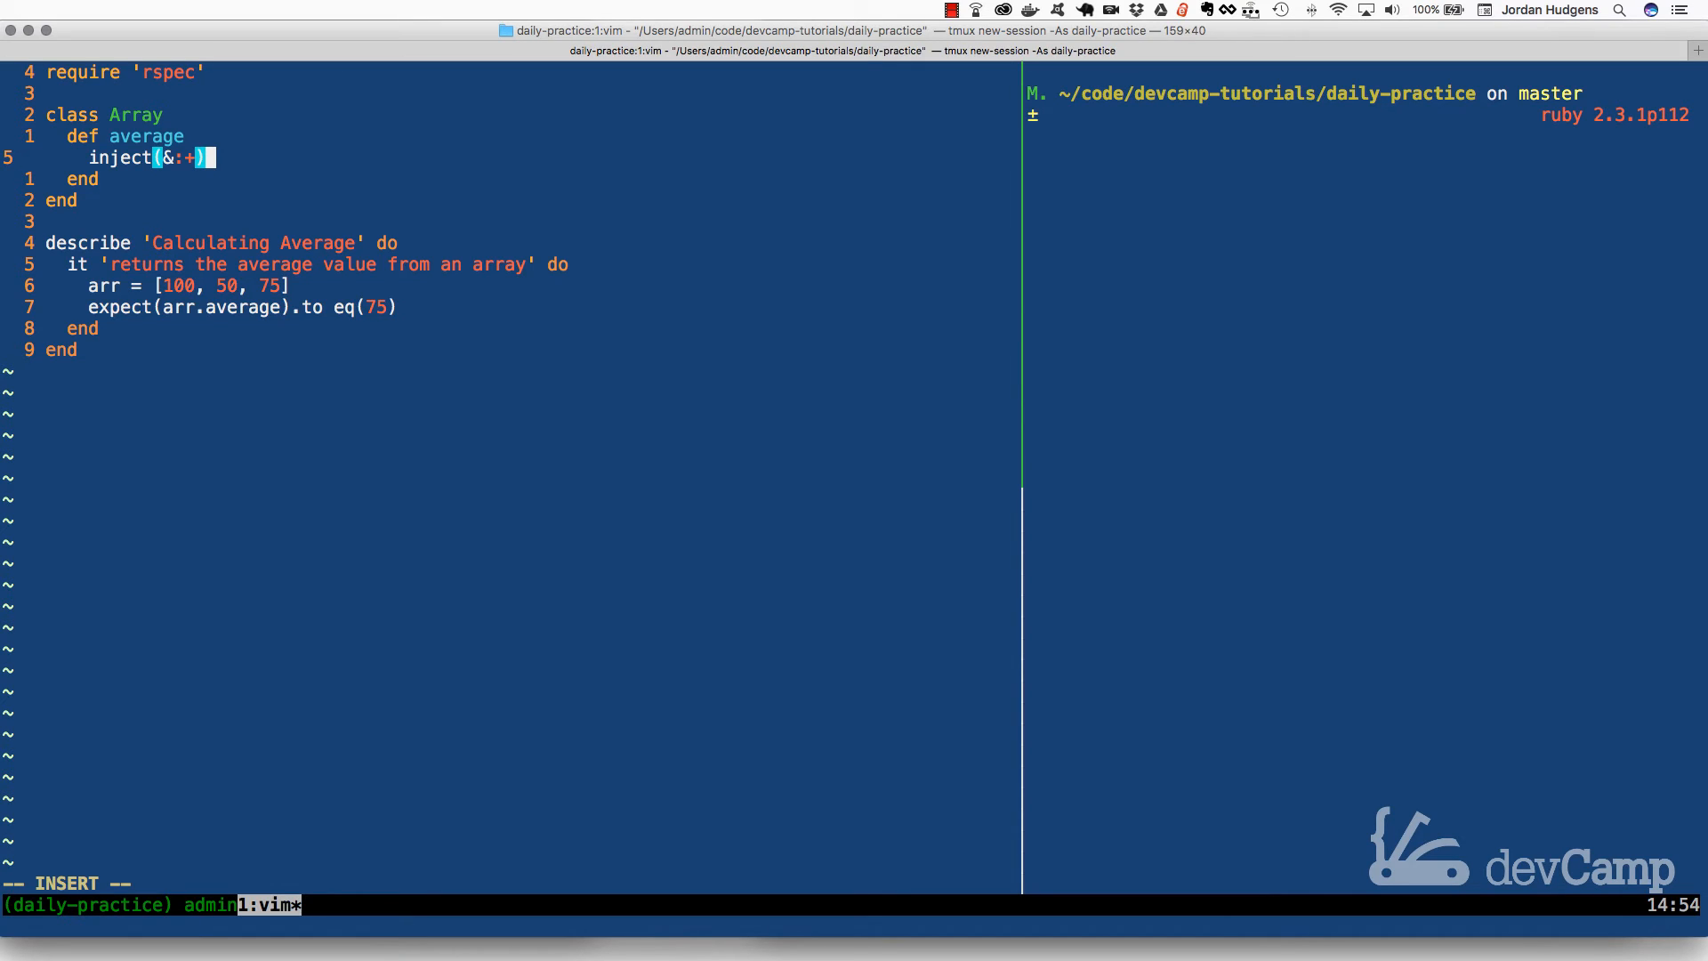
{"action": "key", "text": "Escape"}
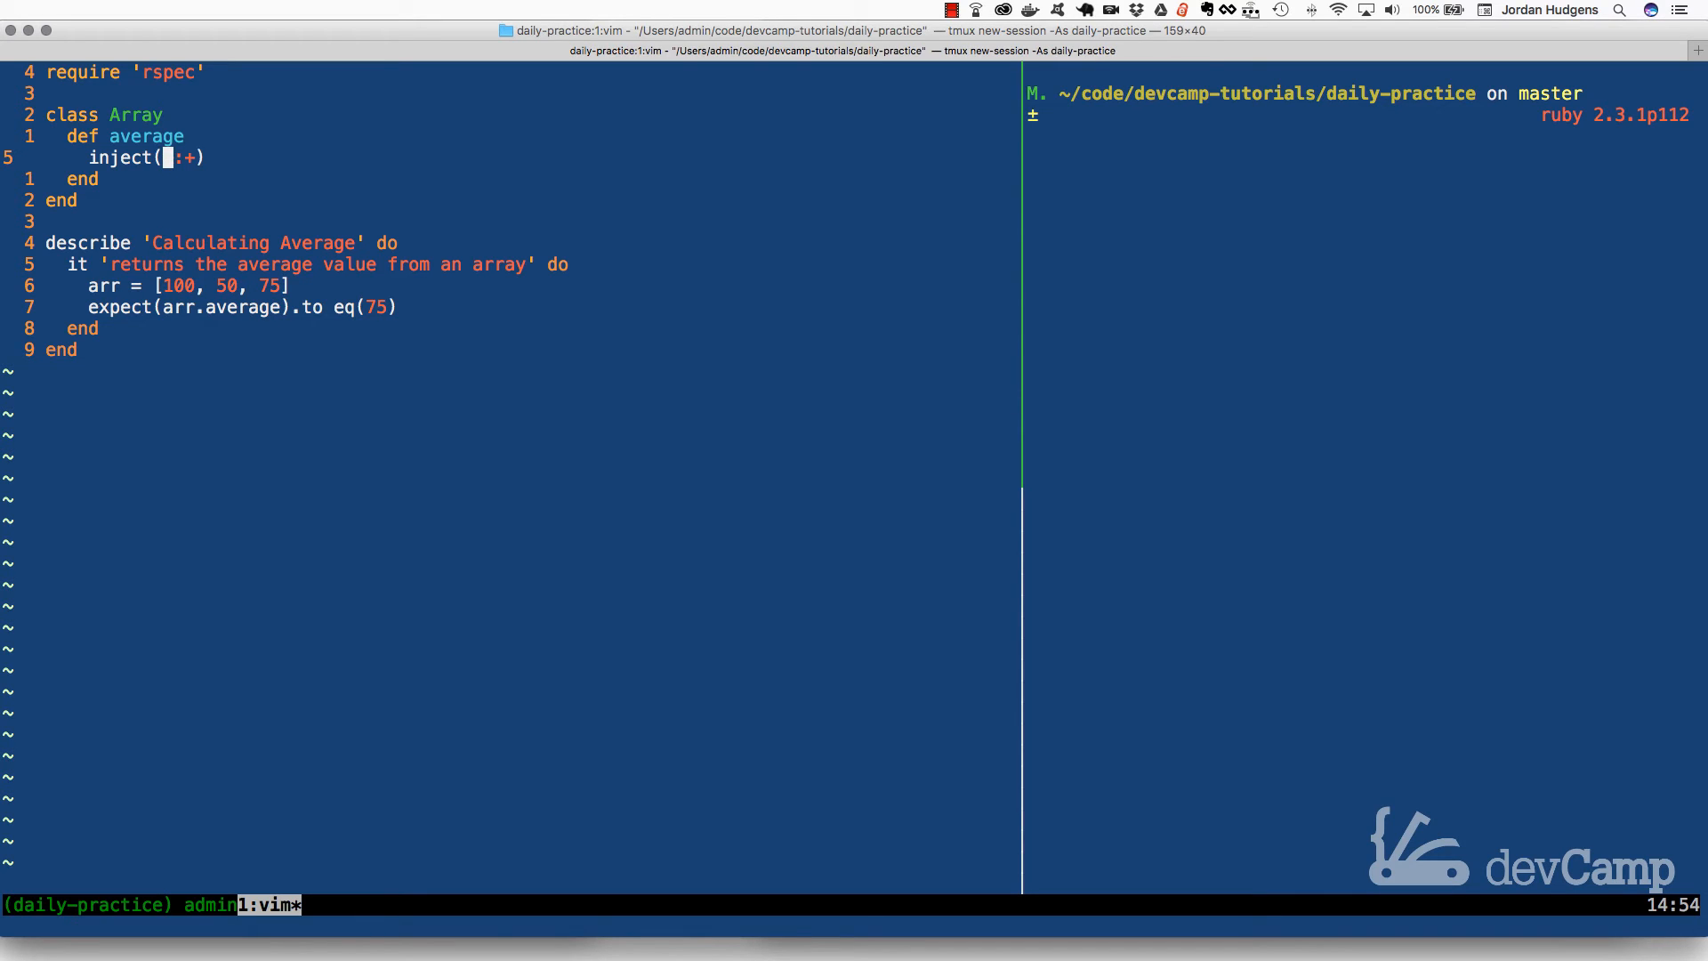
{"action": "type", "text": "&"}
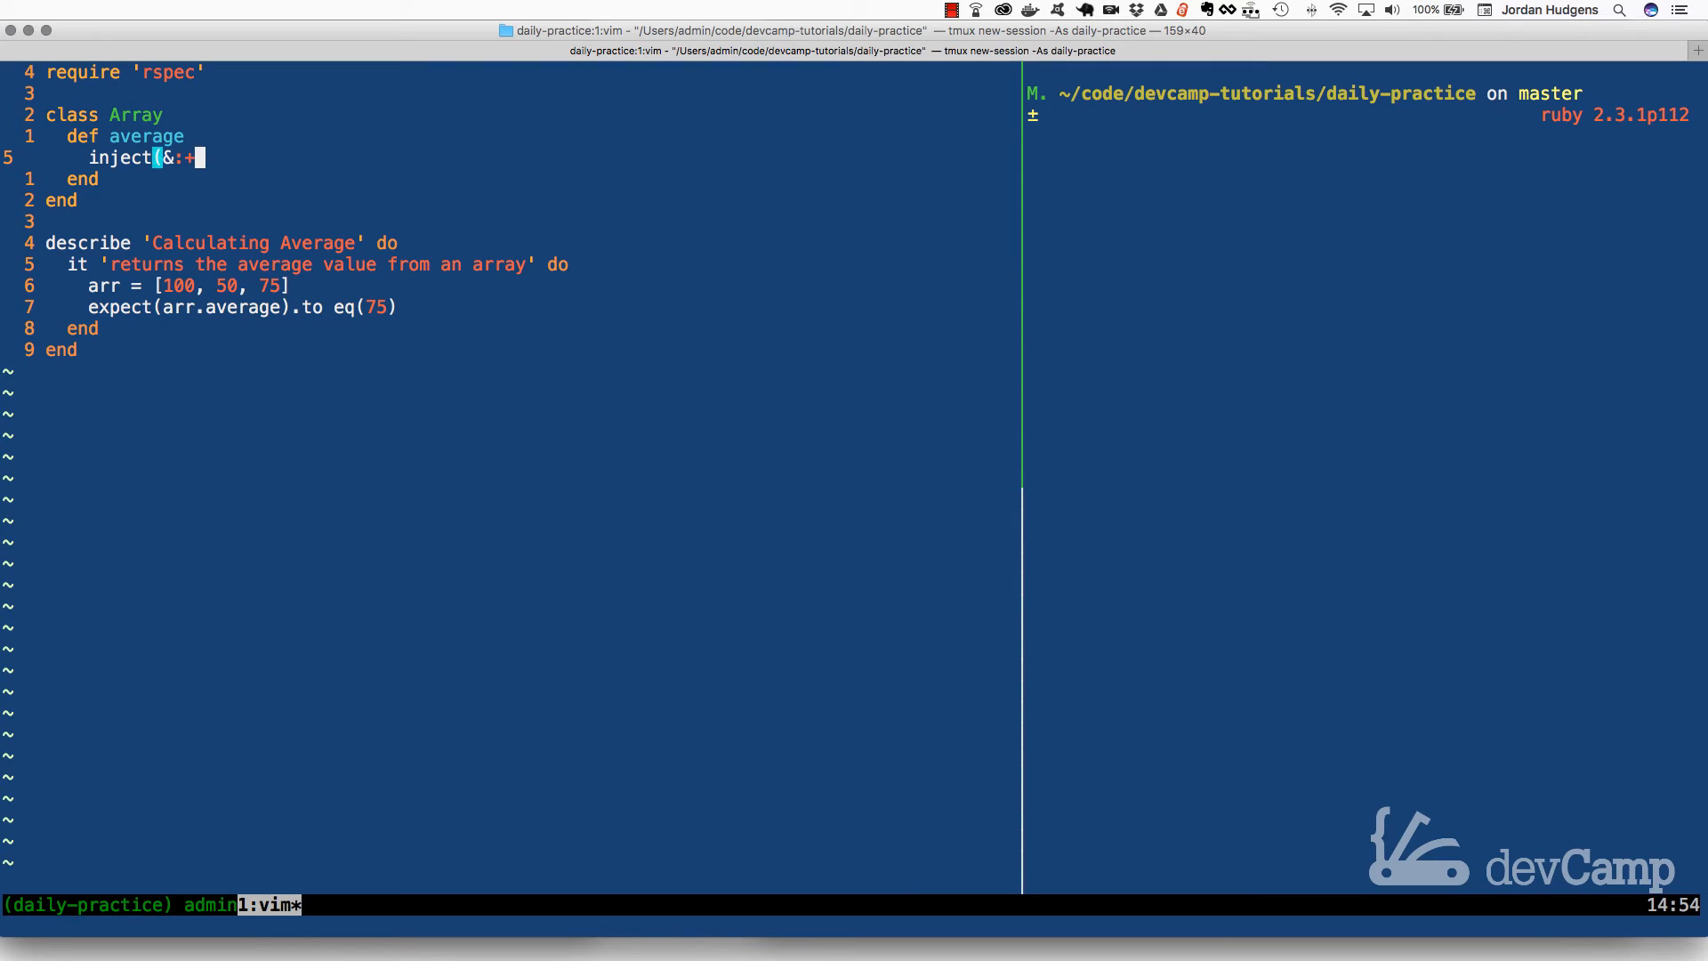
{"action": "key", "text": "o"}
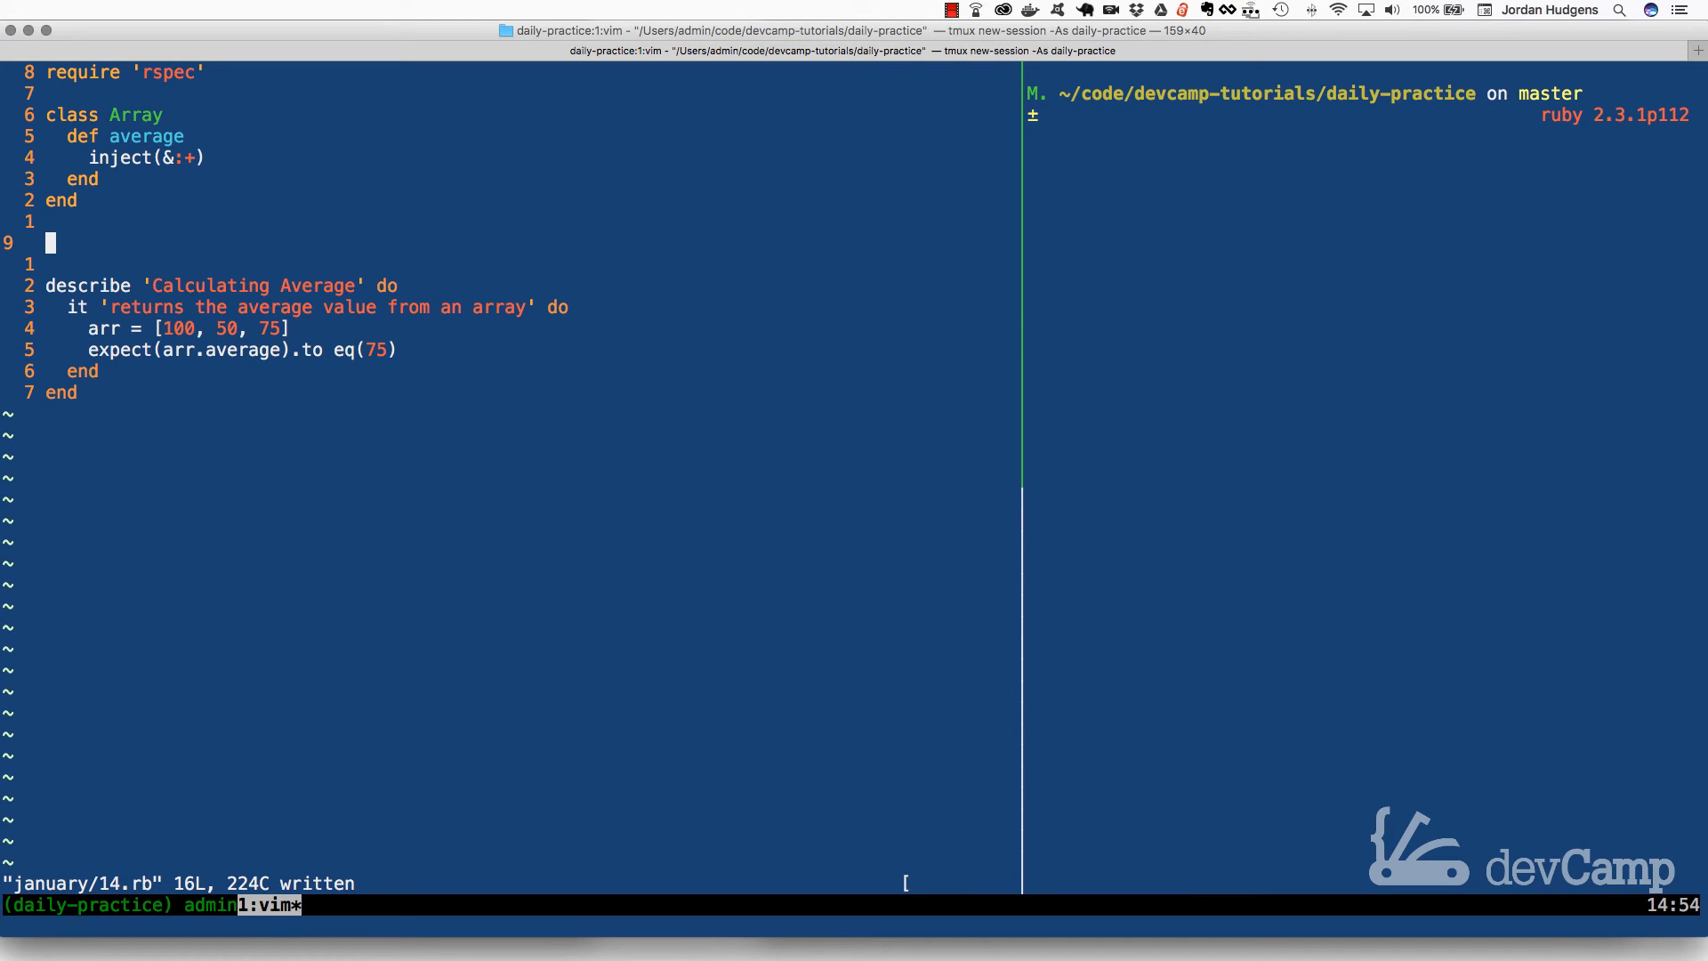
Add a [1, 2, 3].average check with inline results and divide the inject sum by size.
{"action": "key", "text": "i"}
{"action": "type", "text": "[1, 2,"}
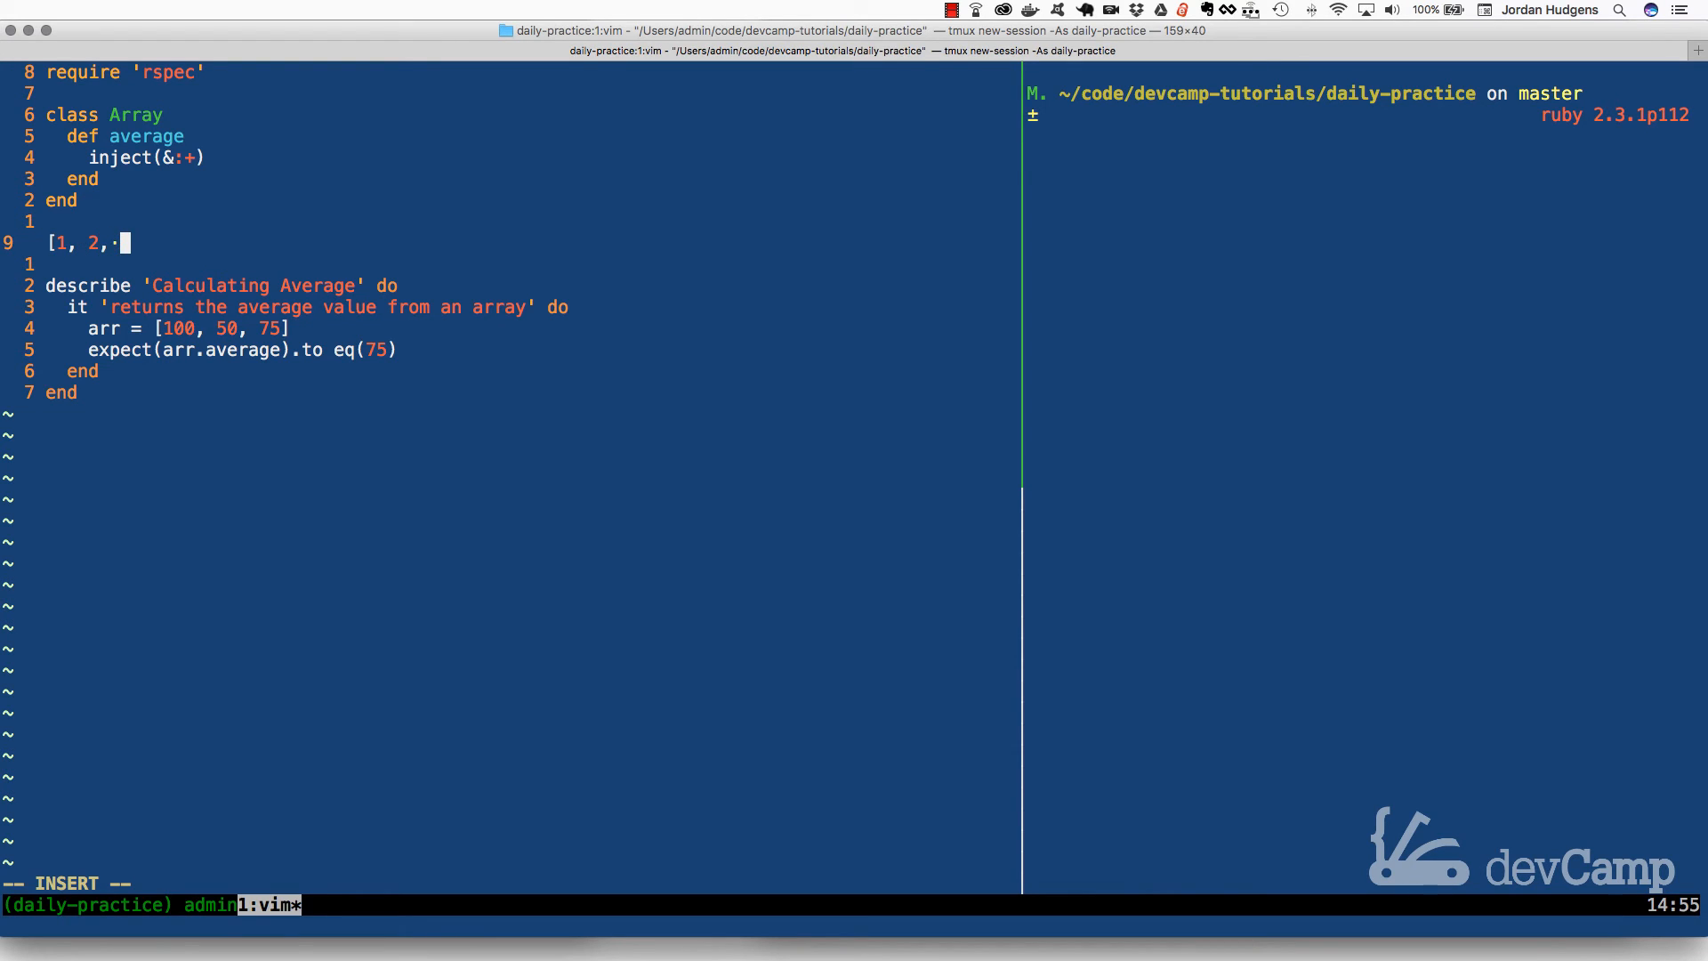
{"action": "type", "text": "3].average"}
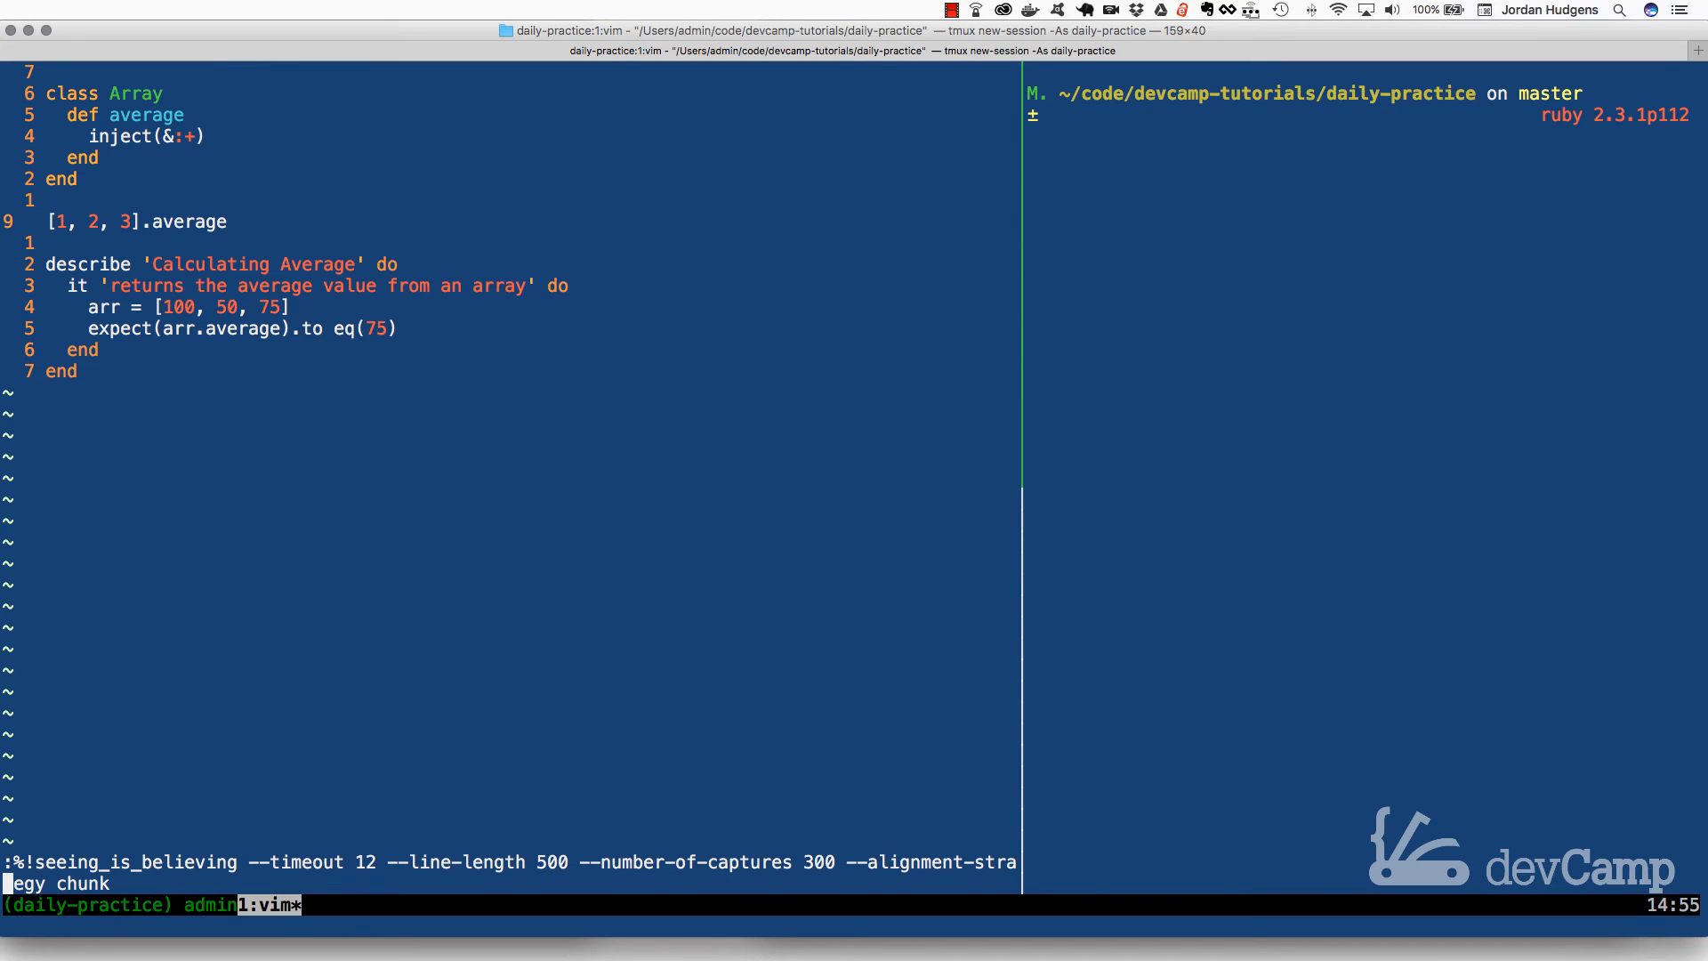
{"action": "key", "text": "Return"}
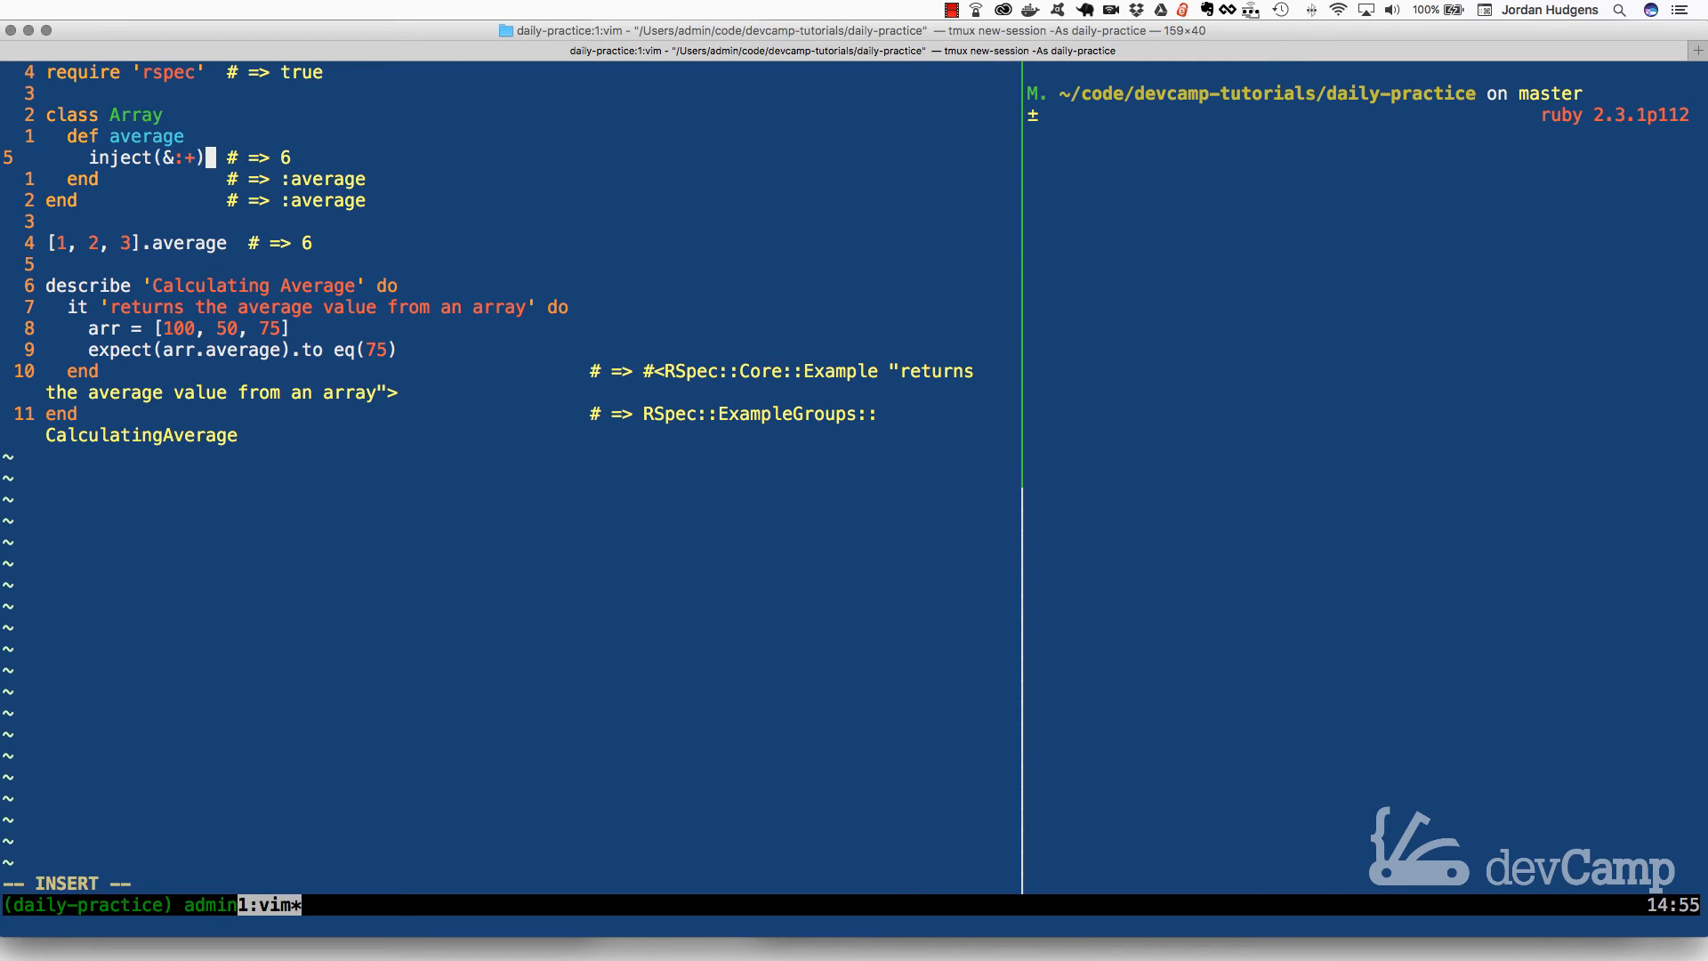
{"action": "type", "text": "/ size"}
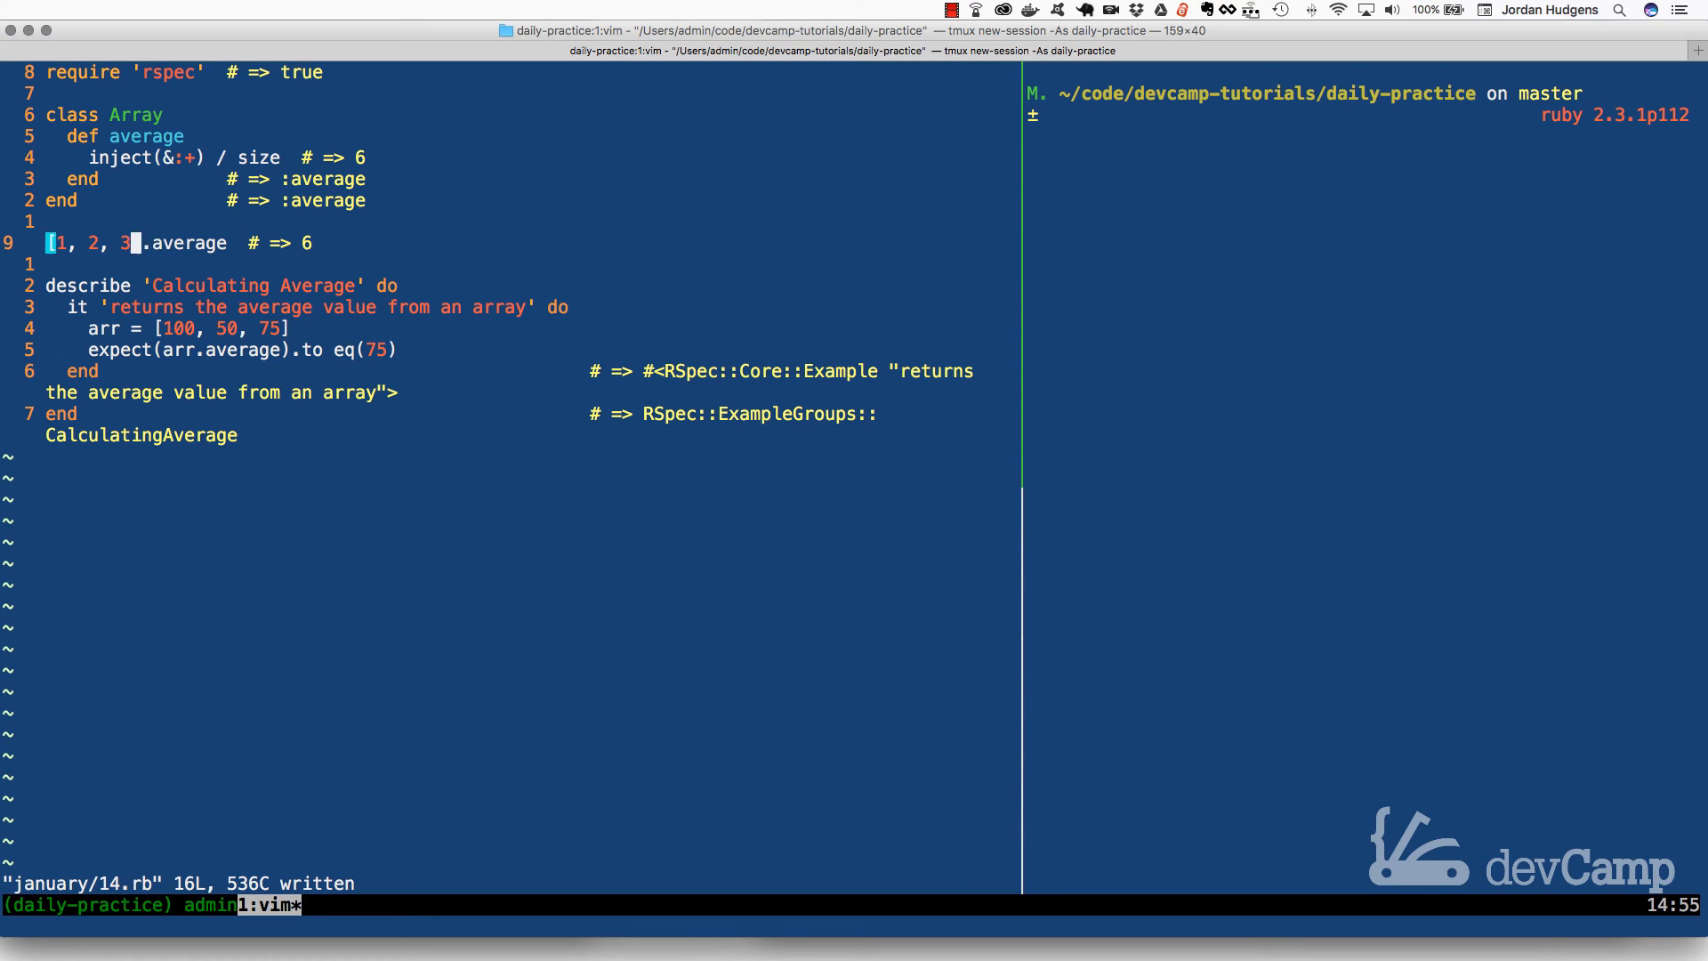
Re-evaluate the check line to confirm [1, 2, 3].average returns 2.
{"action": "type", "text": "siz"}
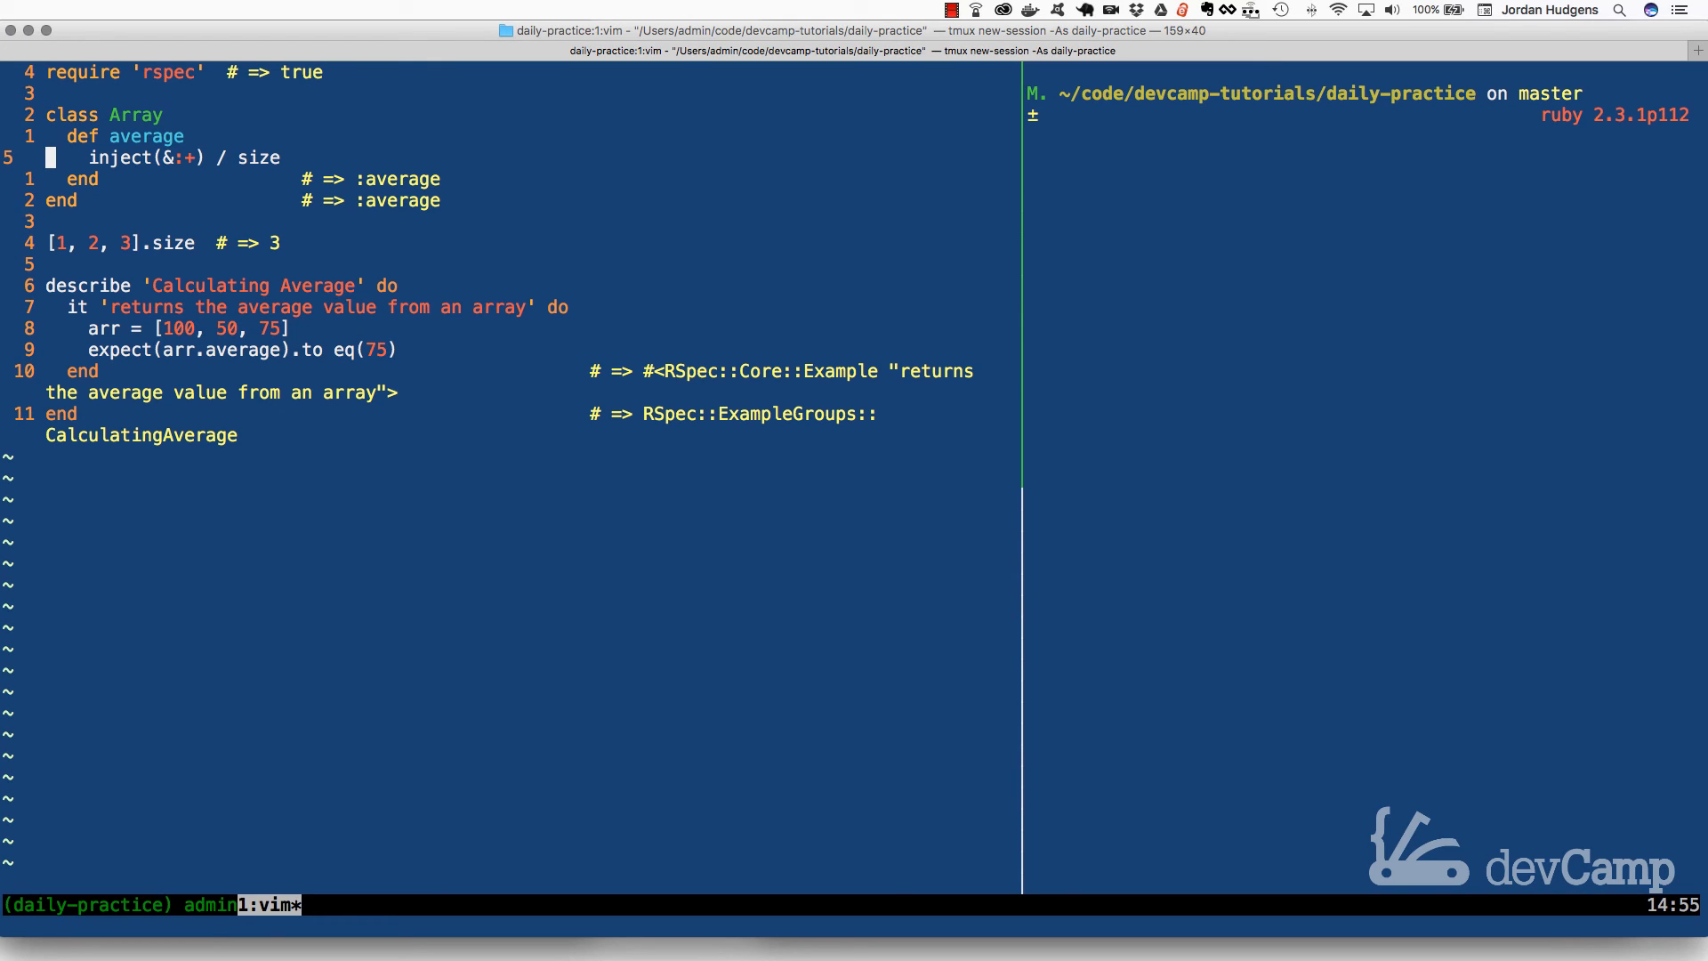
{"action": "key", "text": "j"}
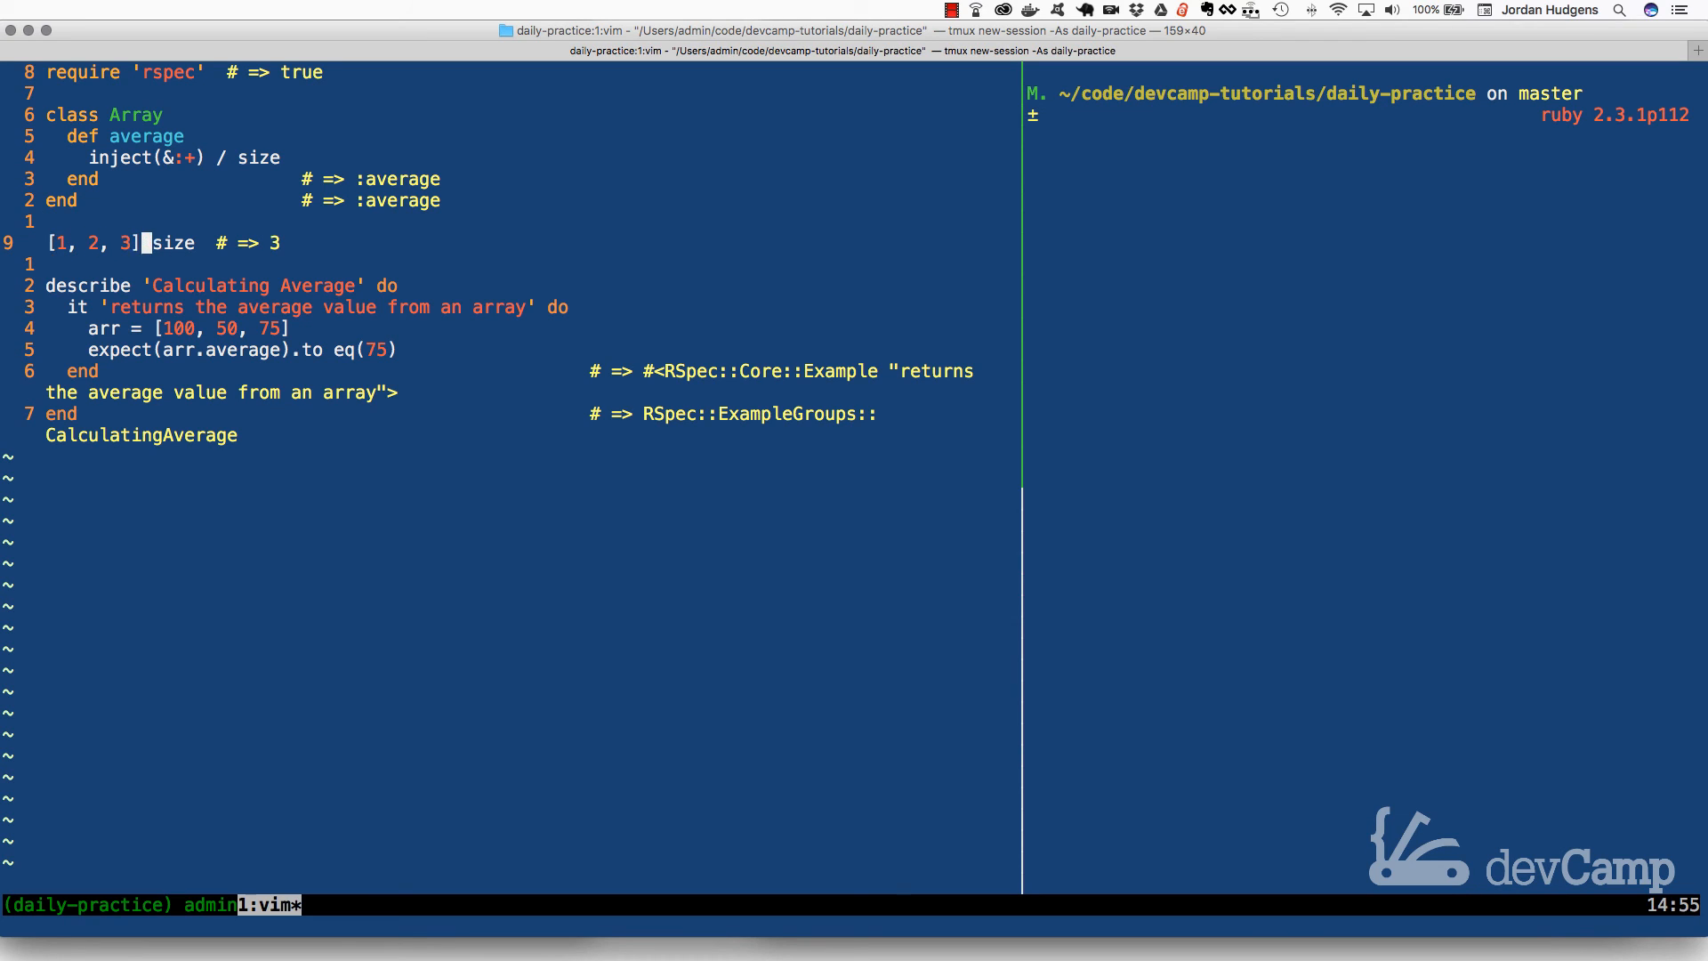
{"action": "type", "text": ".average"}
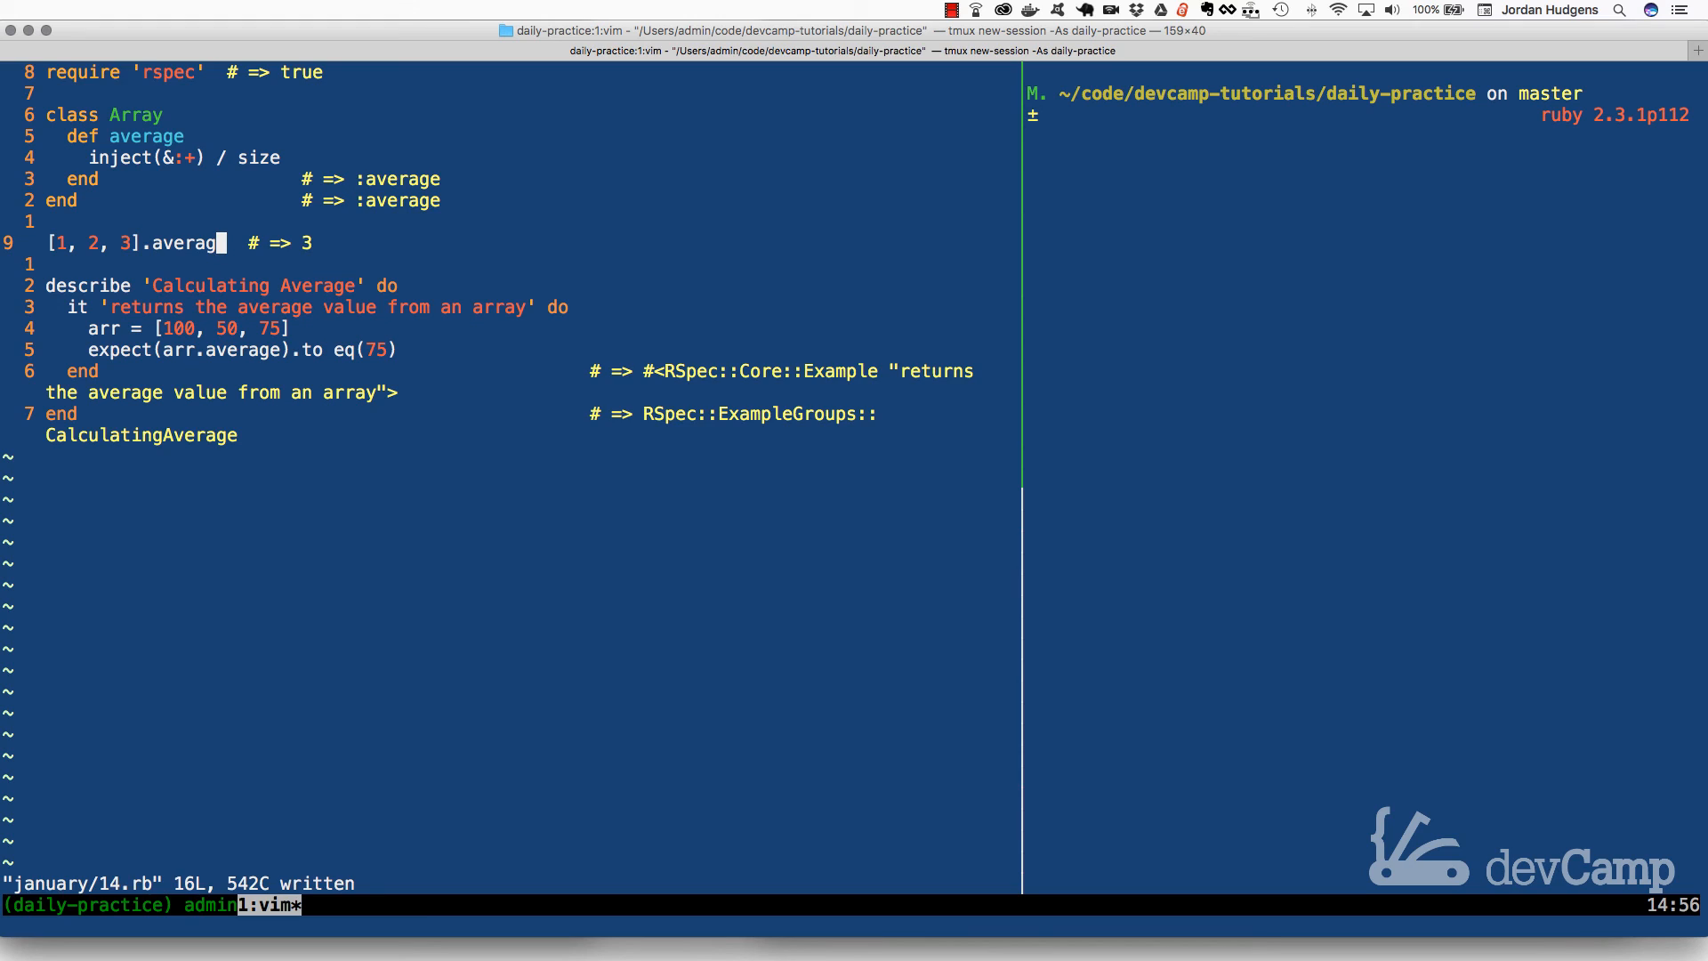
{"action": "key", "text": "j"}
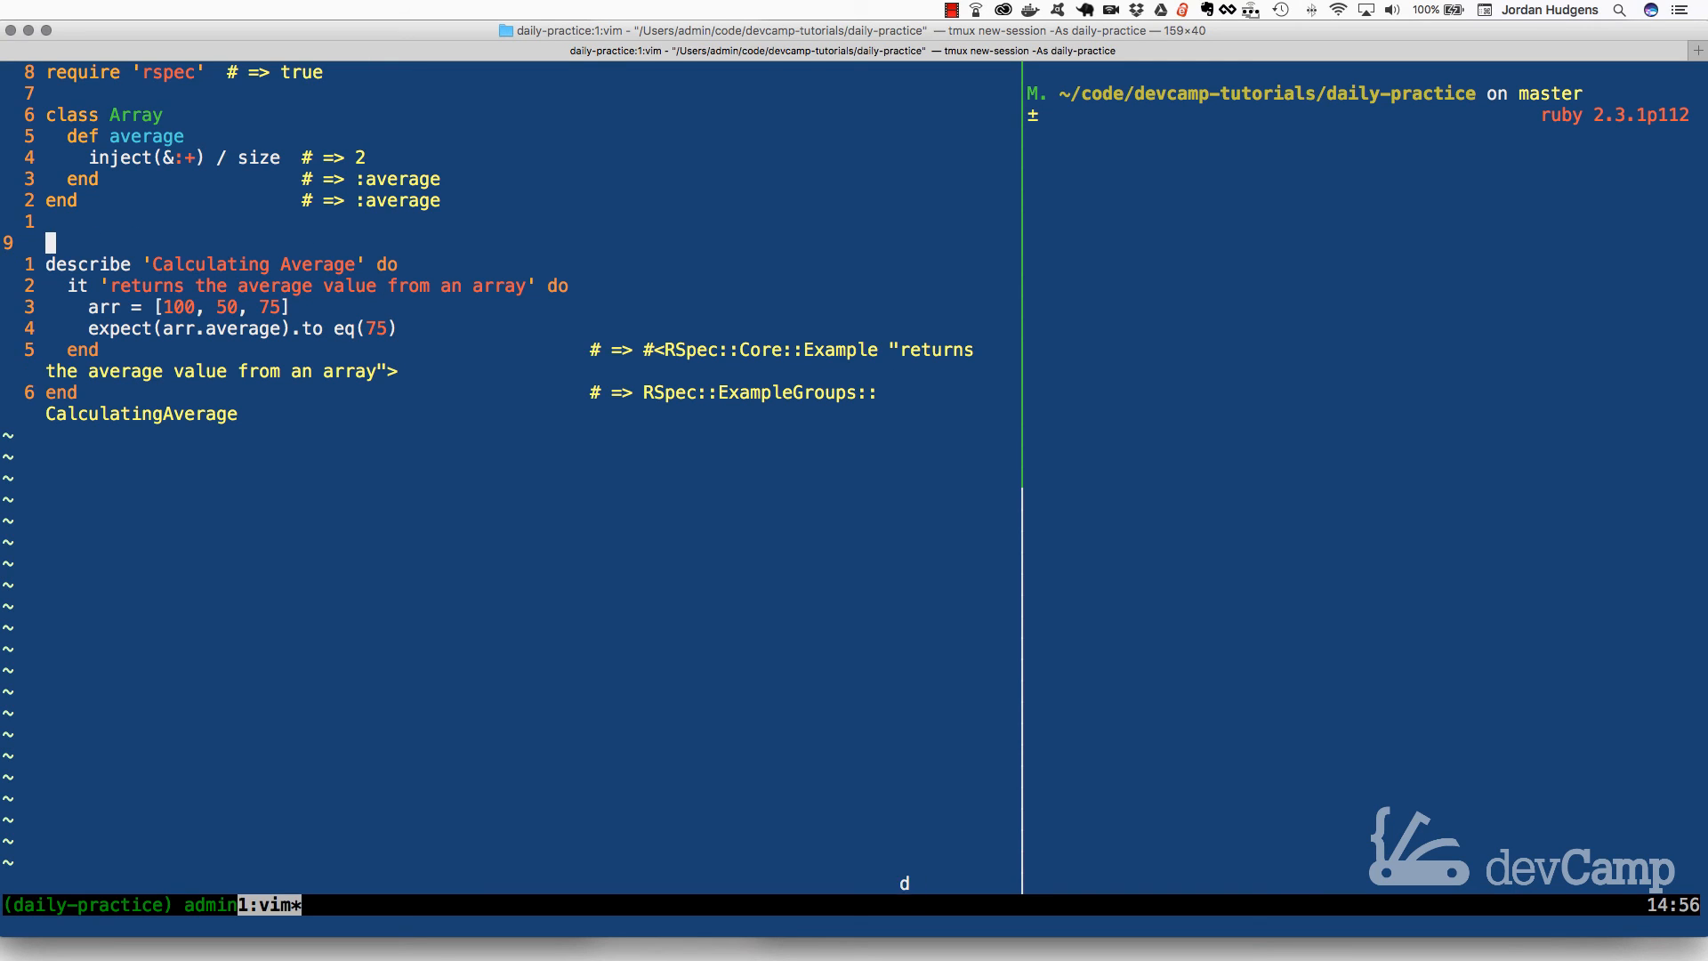
Clean the seeing_is_believing annotations and run rspec january/14.rb: 1 example, 0 failures.
{"action": "type", "text": ":%.!seeing_is_believing --clean"}
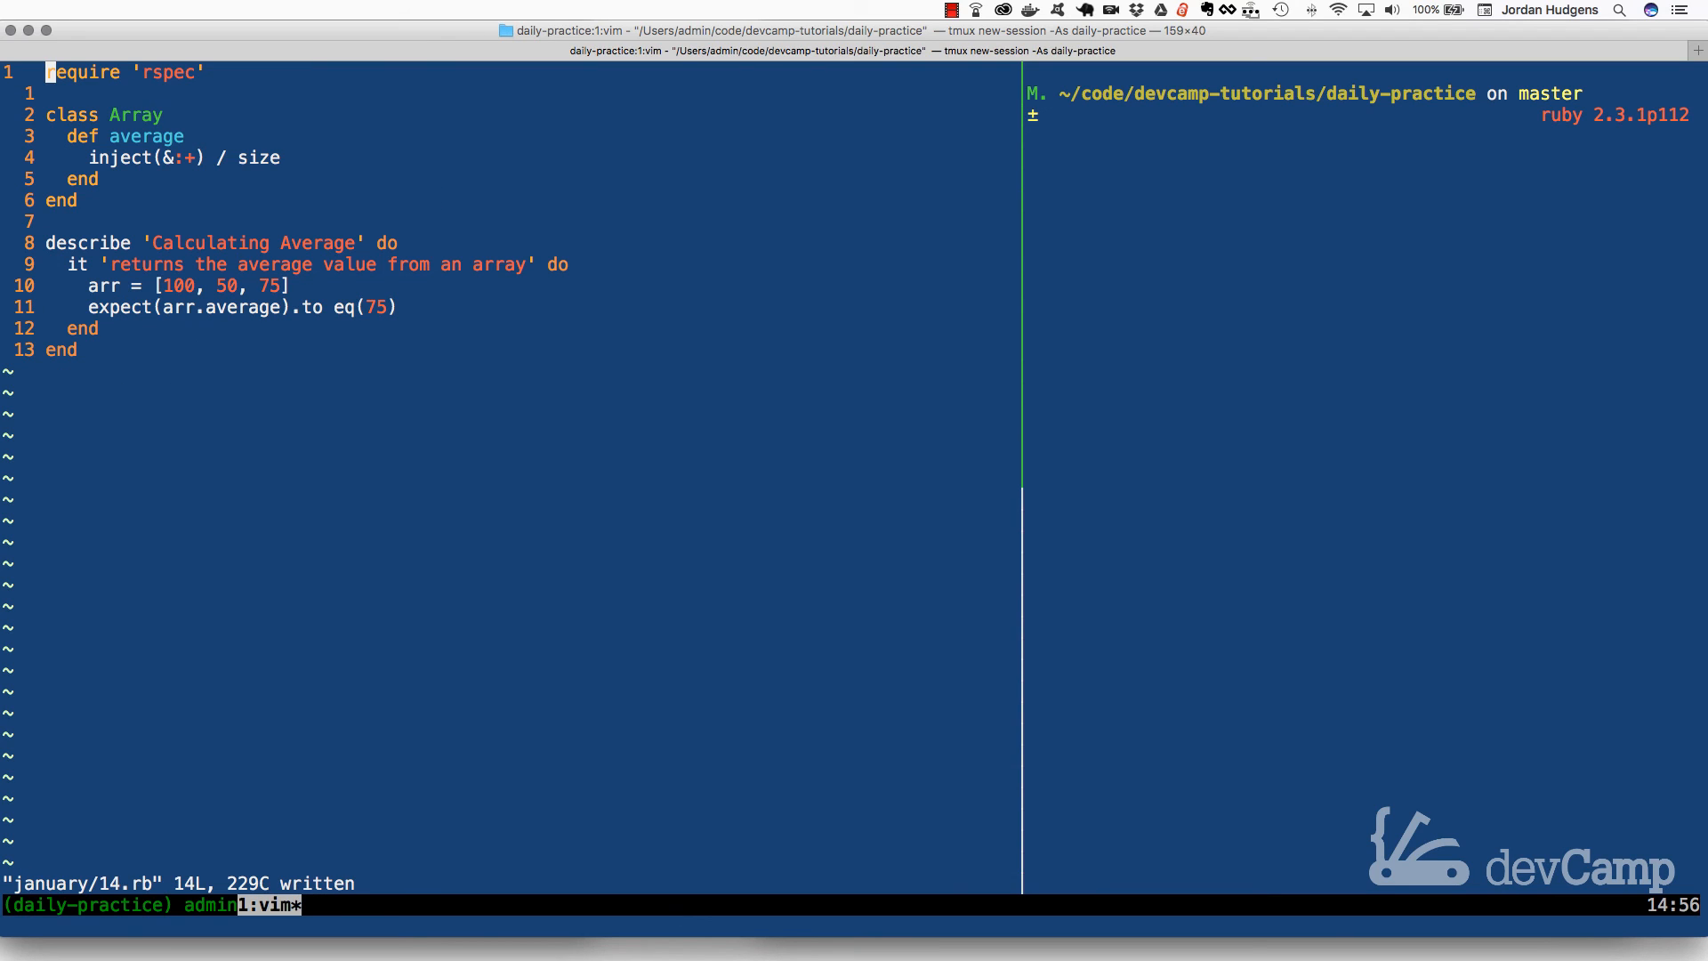
{"action": "type", "text": "rspec january/"}
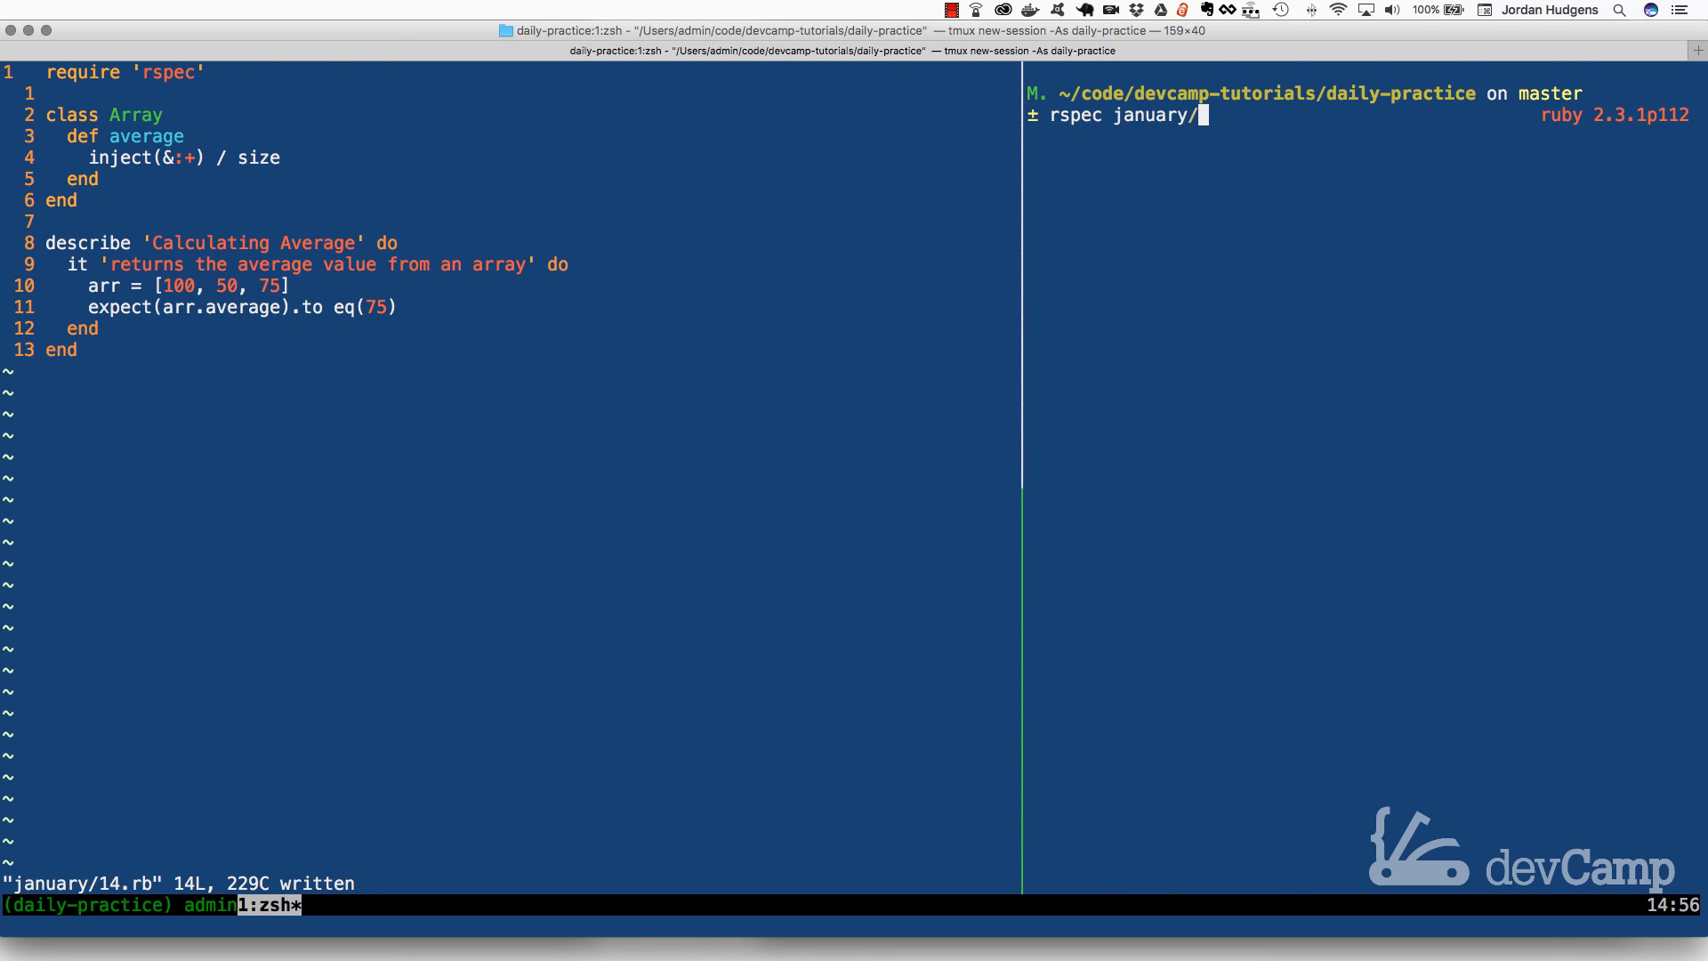
{"action": "type", "text": "14.rb"}
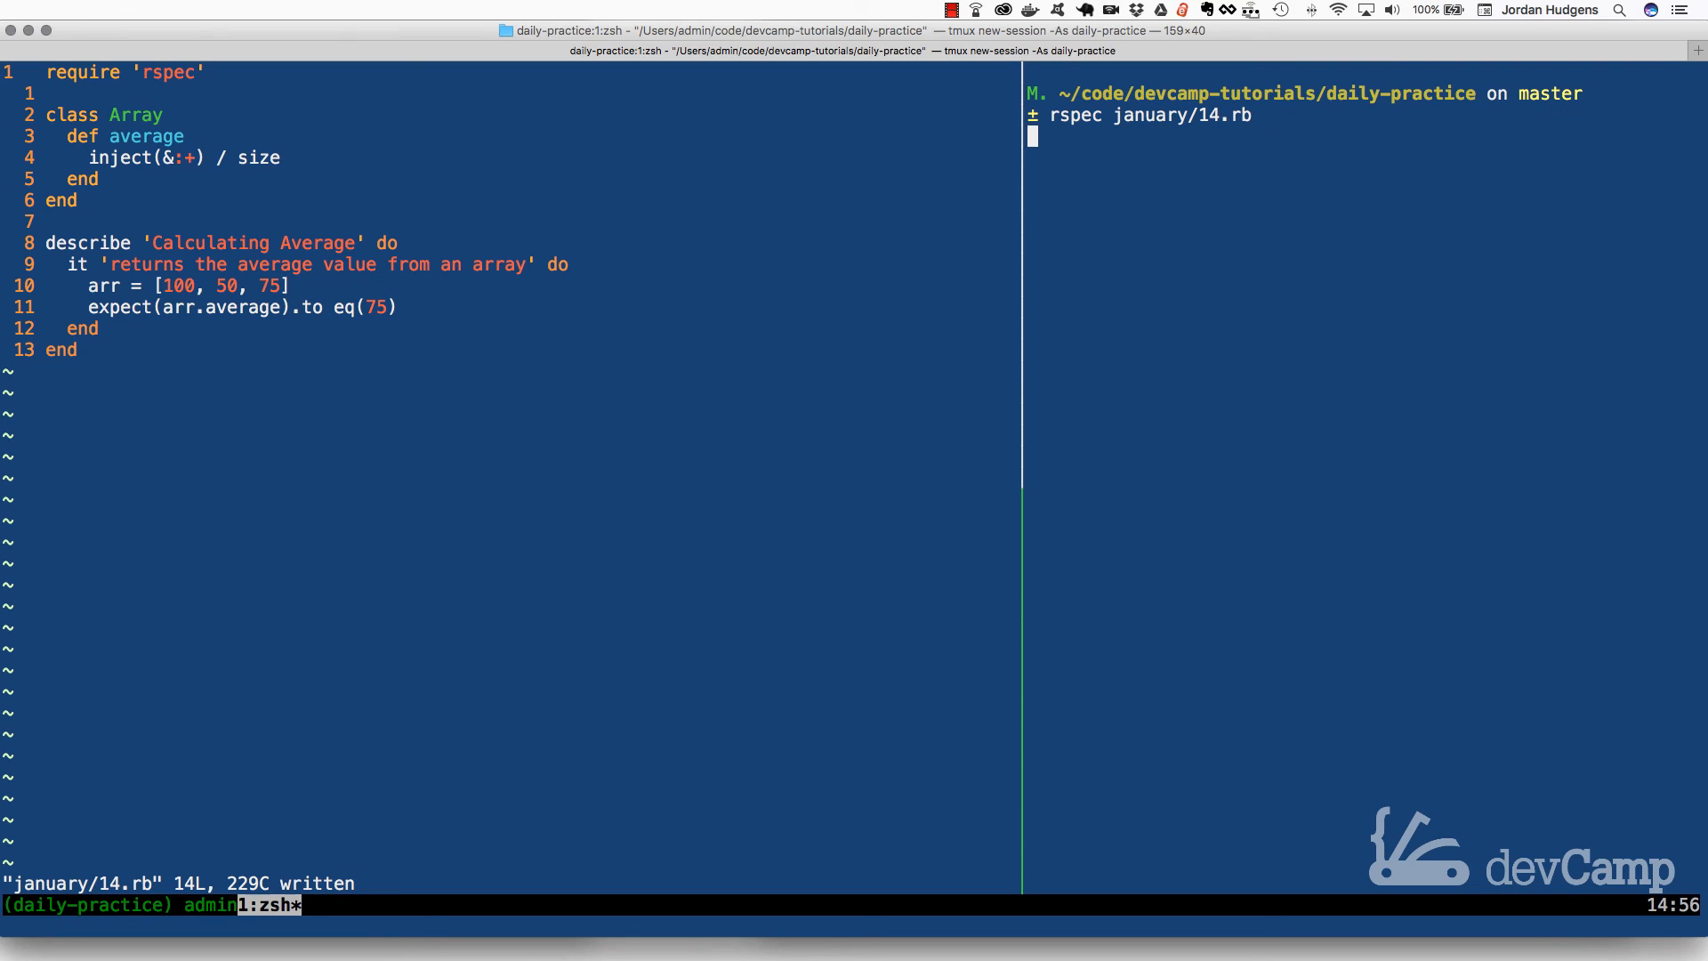
{"action": "key", "text": "Return"}
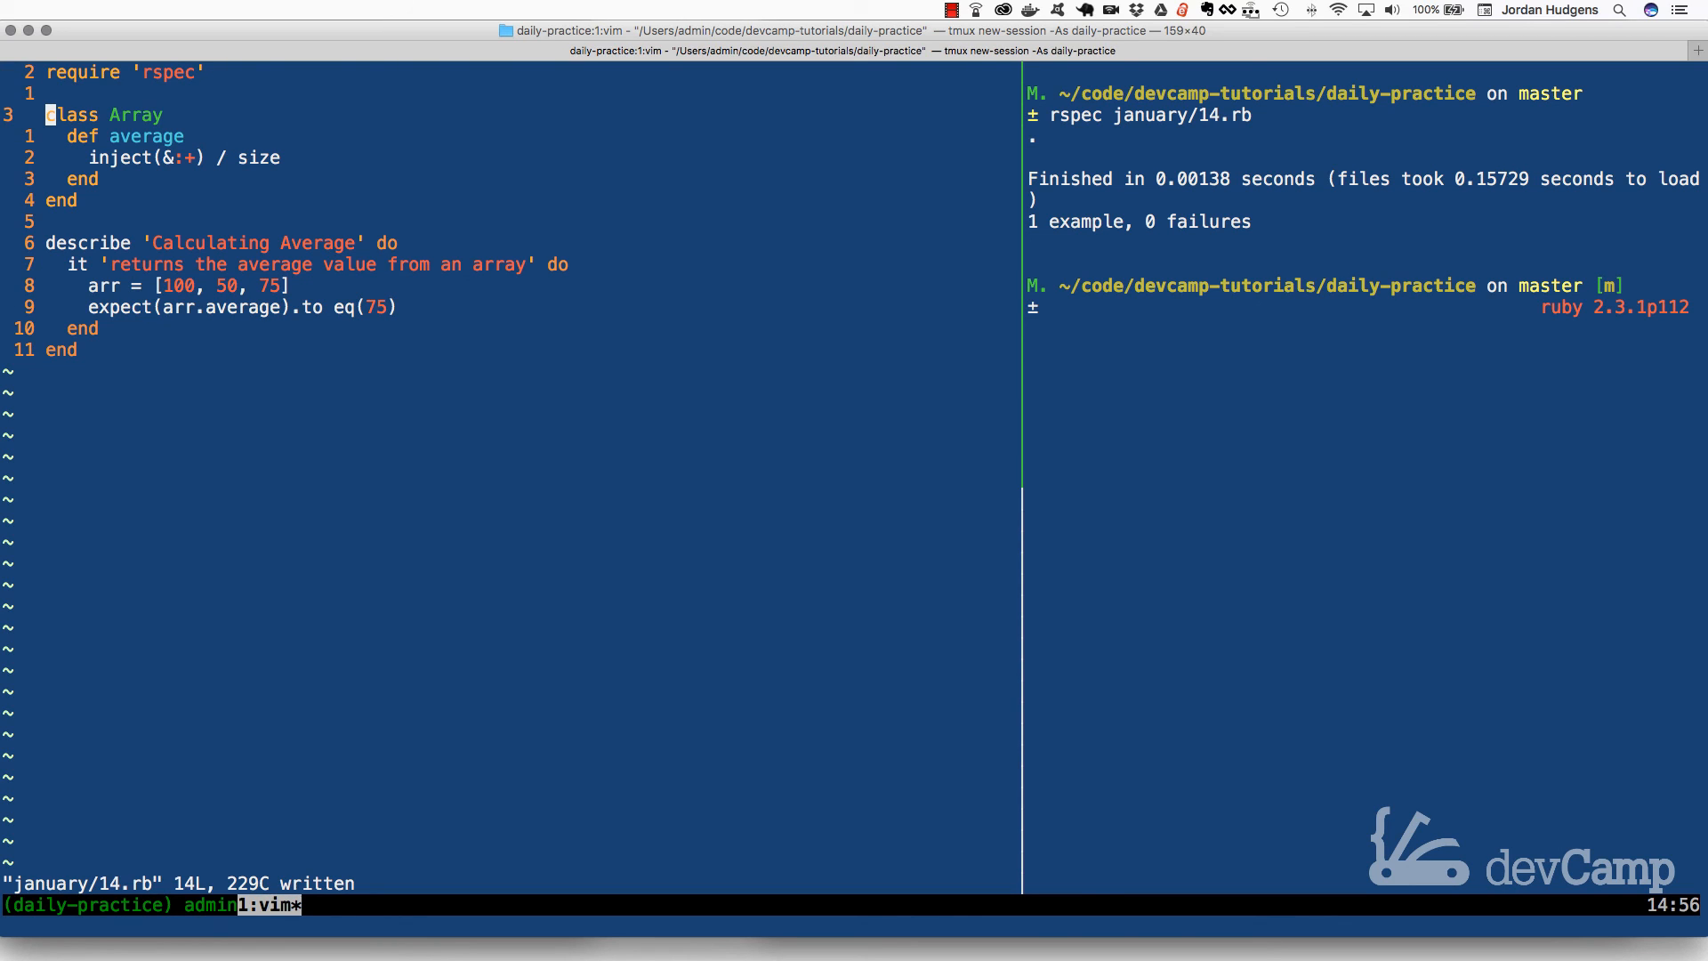
{"action": "key", "text": "j"}
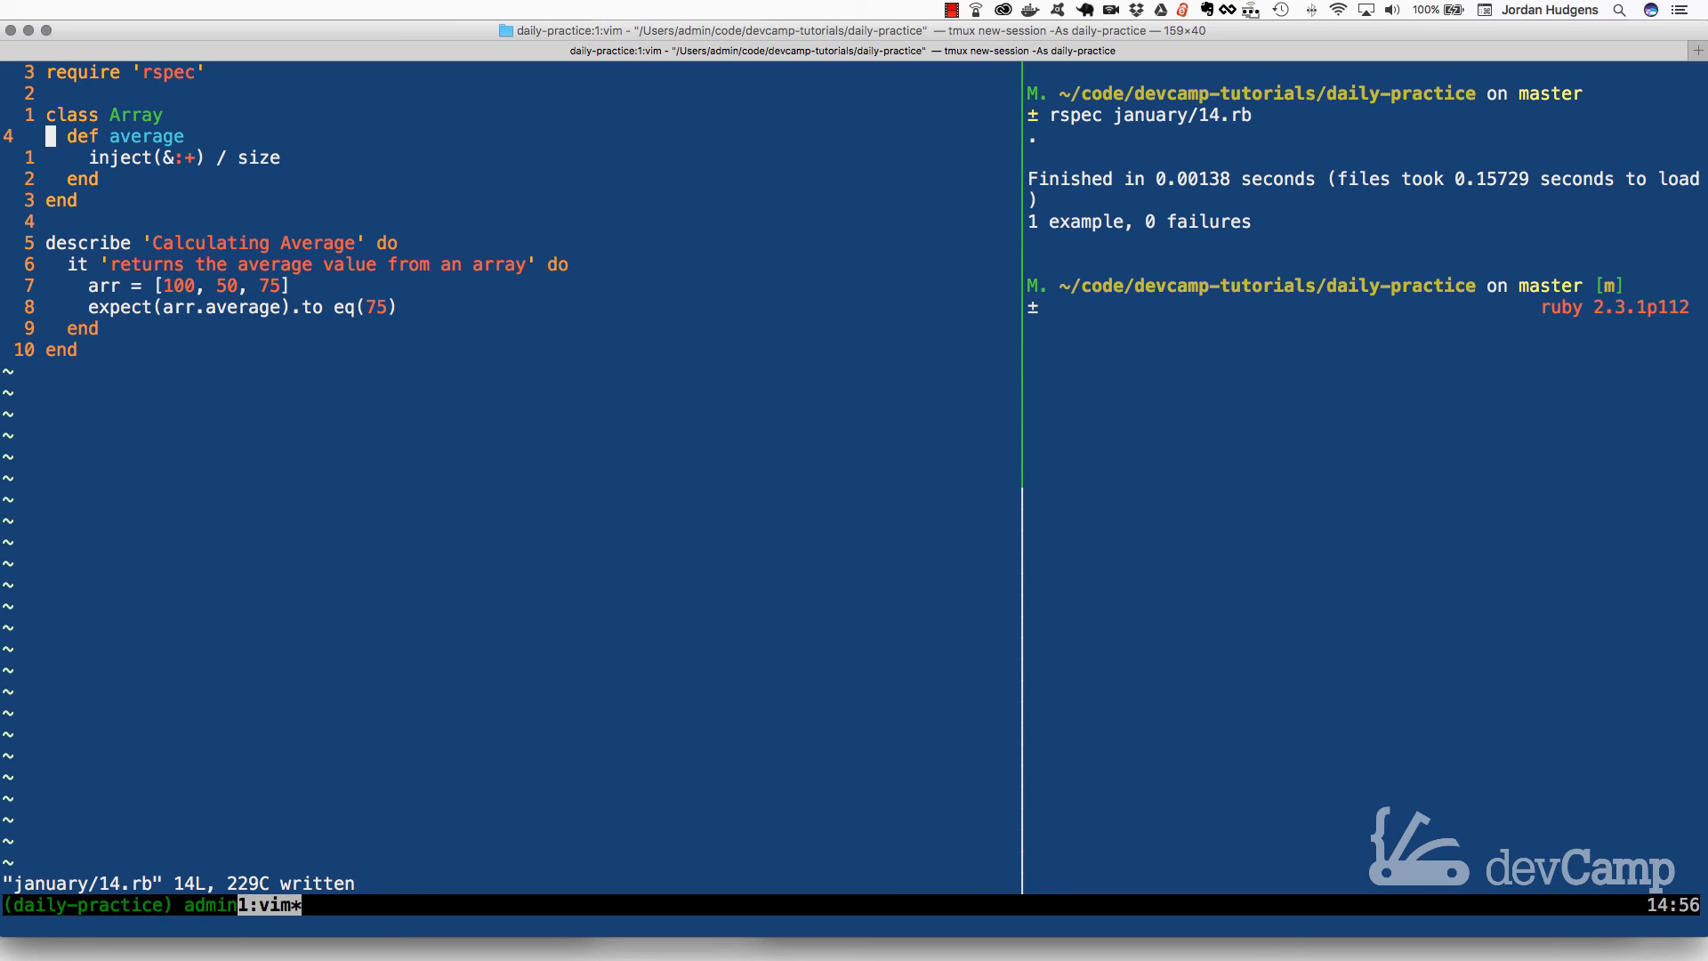